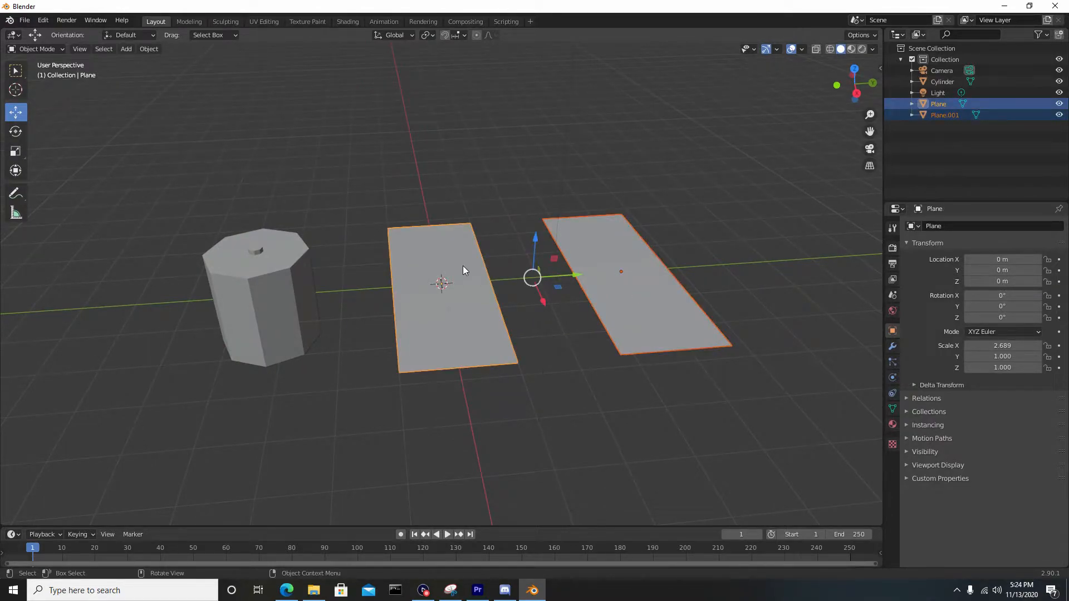
# Add four crosswise loop cuts to each flat plane via the Fluent menu, giving five sections each
pyautogui.press('Tab')
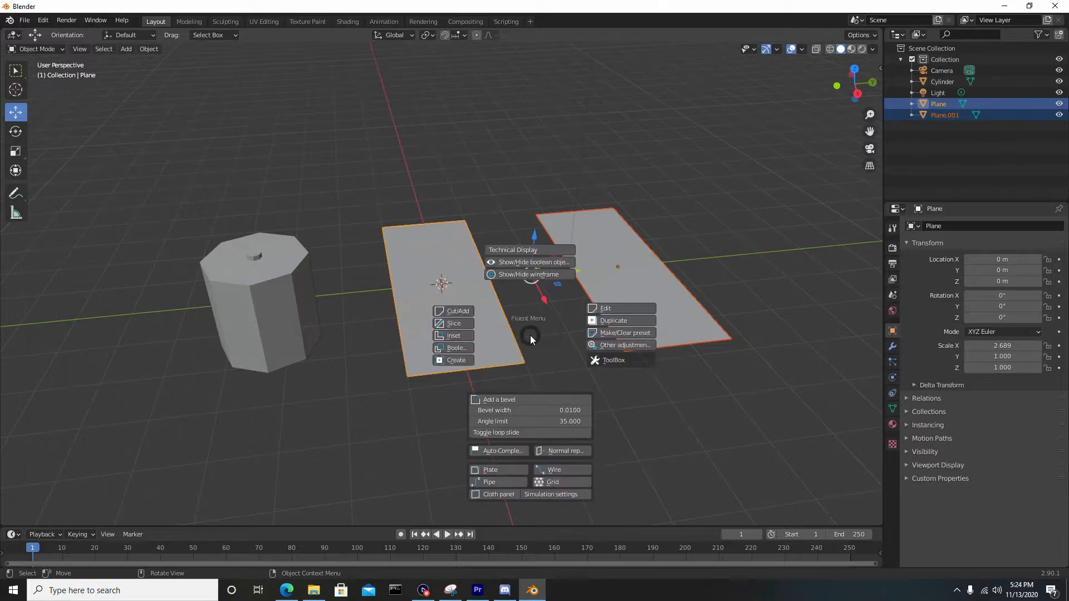
pyautogui.click(531, 341)
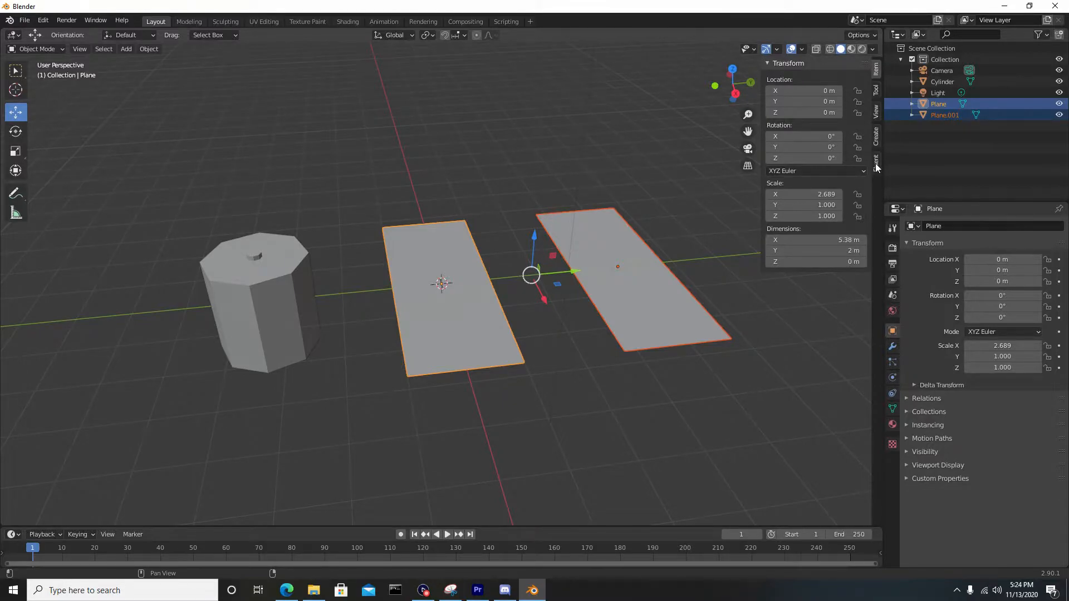
pyautogui.click(877, 157)
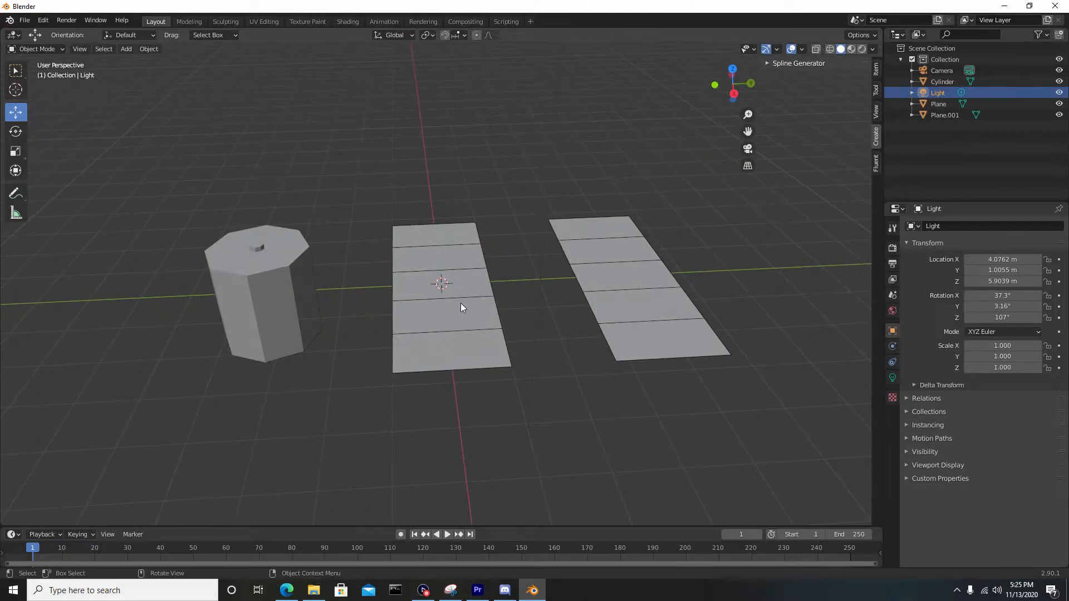
pyautogui.rightClick(460, 303)
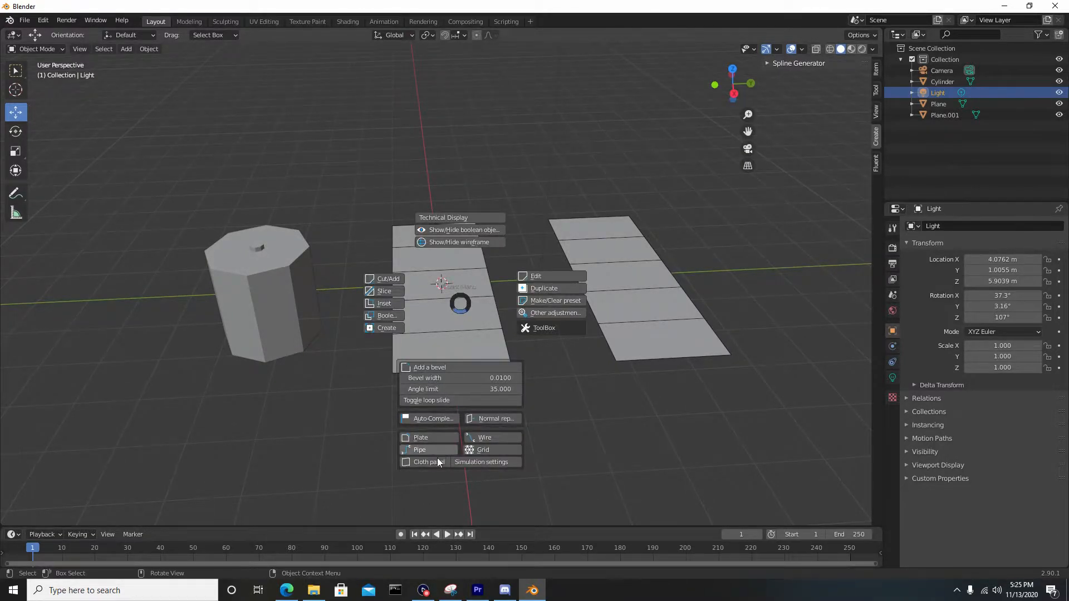
pyautogui.moveTo(428, 461)
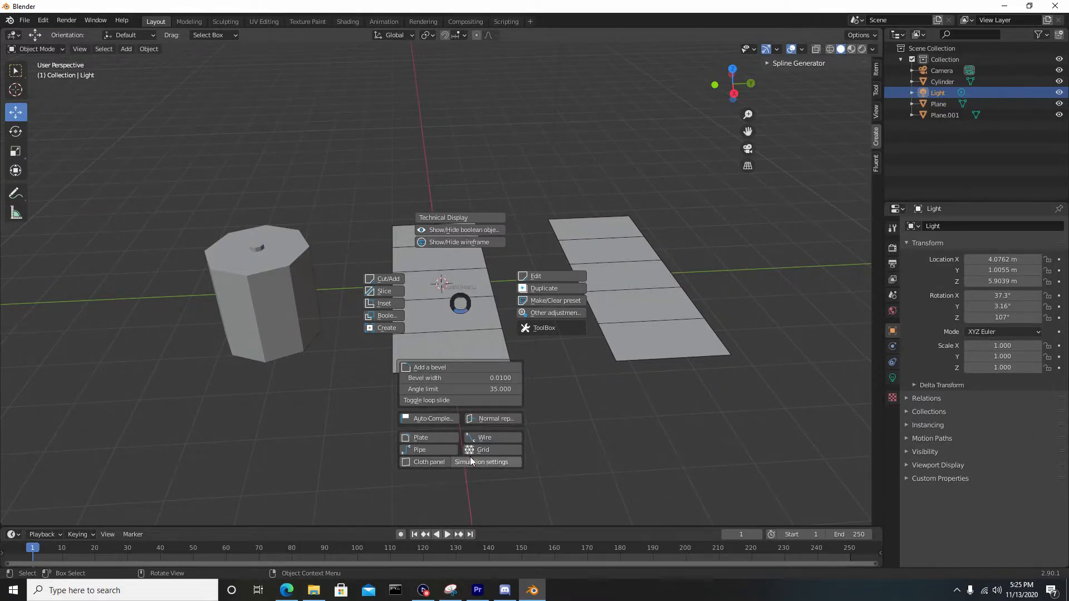
pyautogui.moveTo(481, 461)
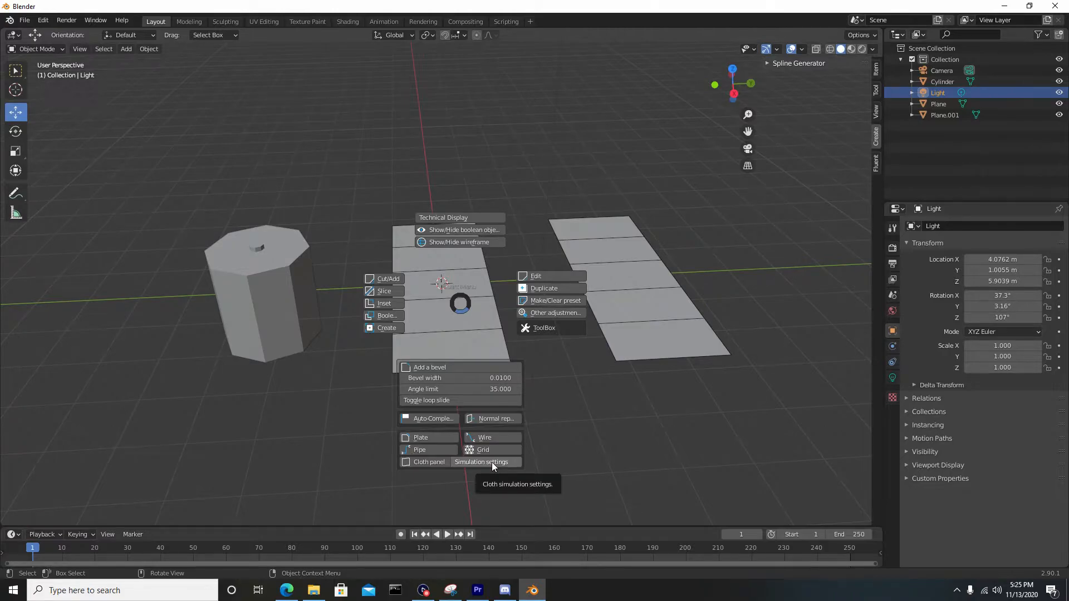
pyautogui.click(482, 461)
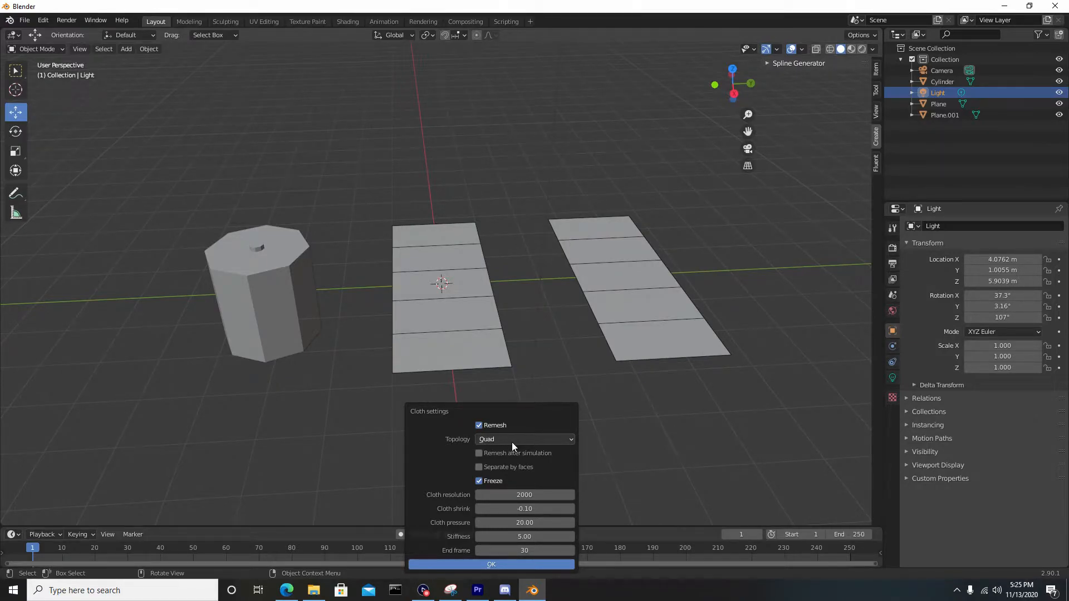
pyautogui.click(524, 439)
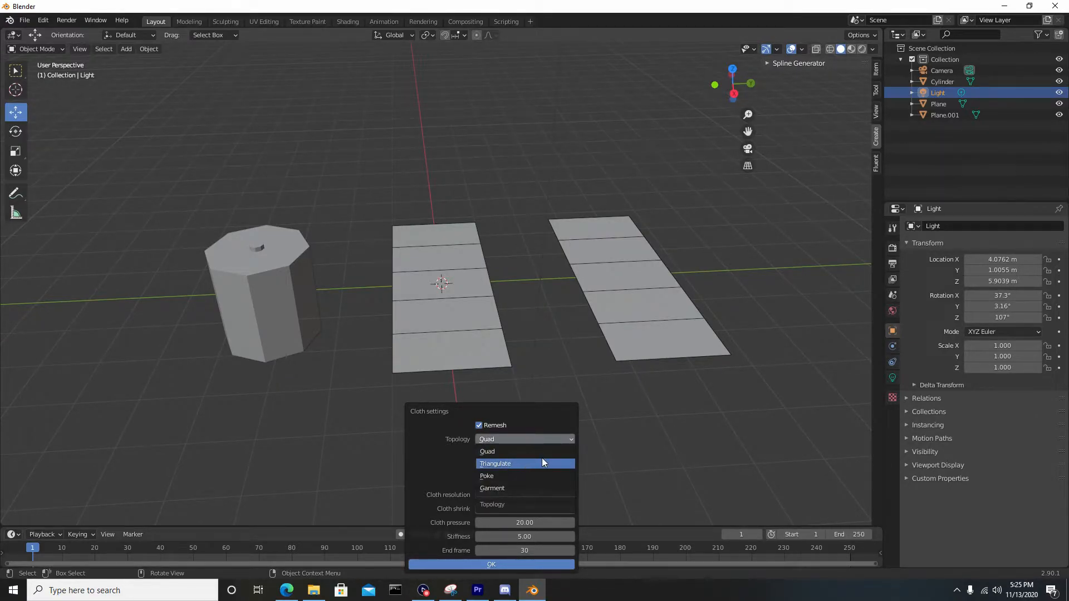
pyautogui.click(487, 451)
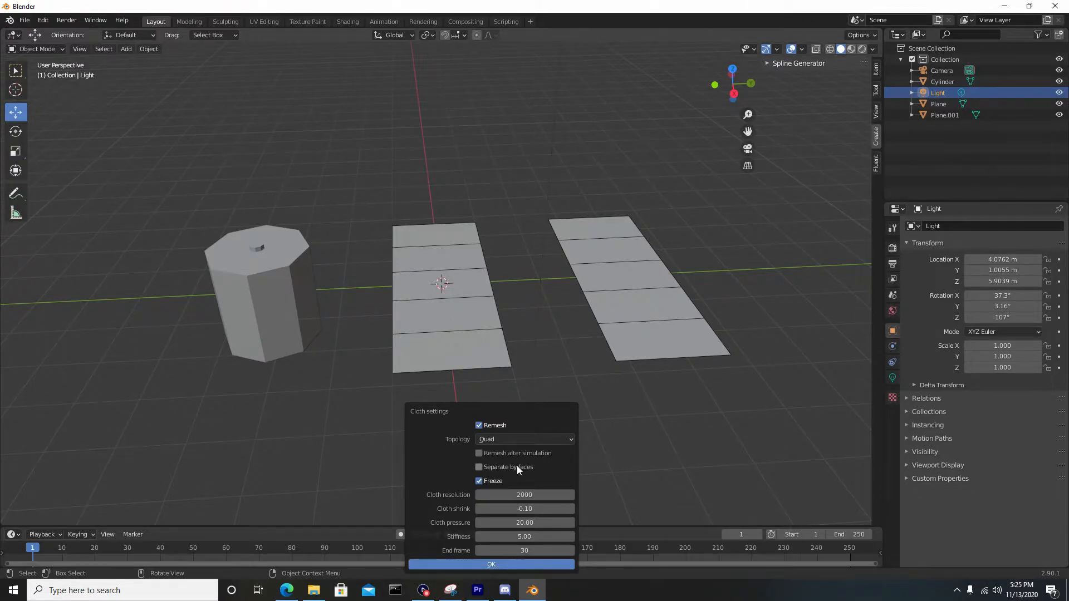
pyautogui.moveTo(534, 469)
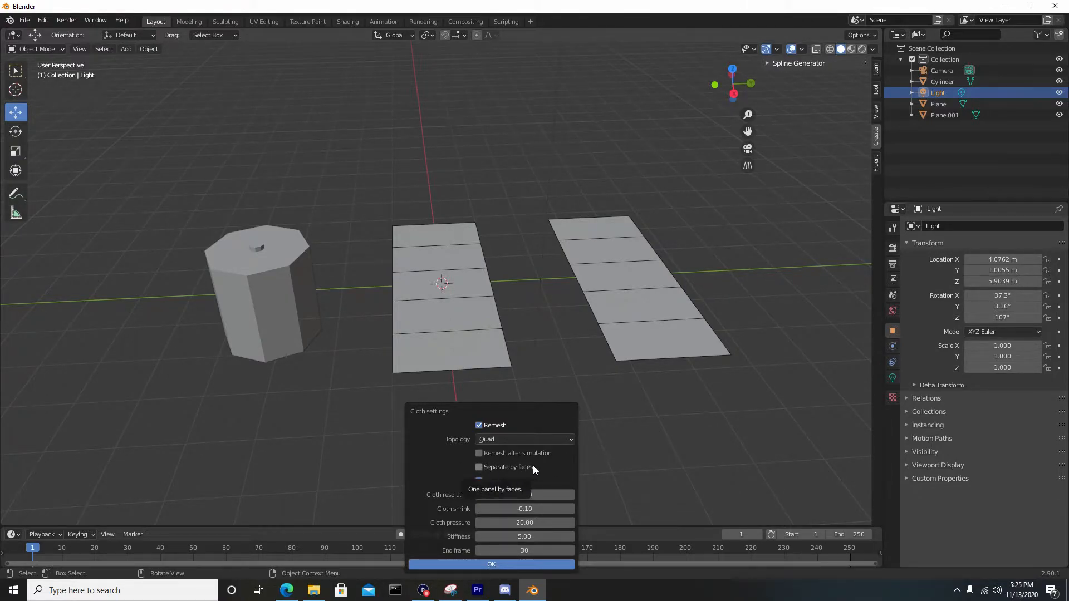
pyautogui.click(478, 481)
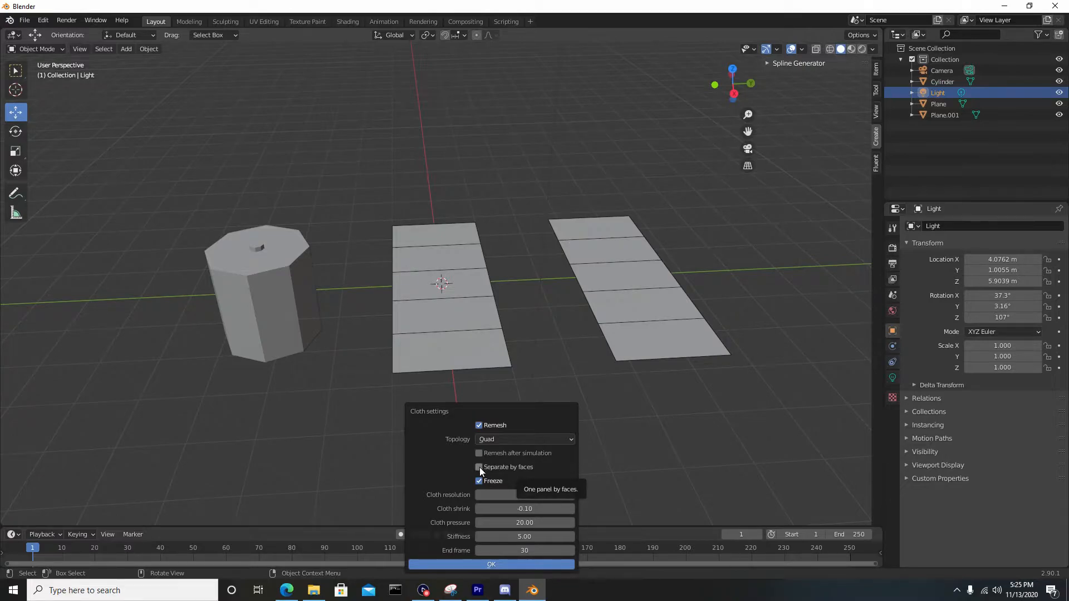
pyautogui.click(479, 467)
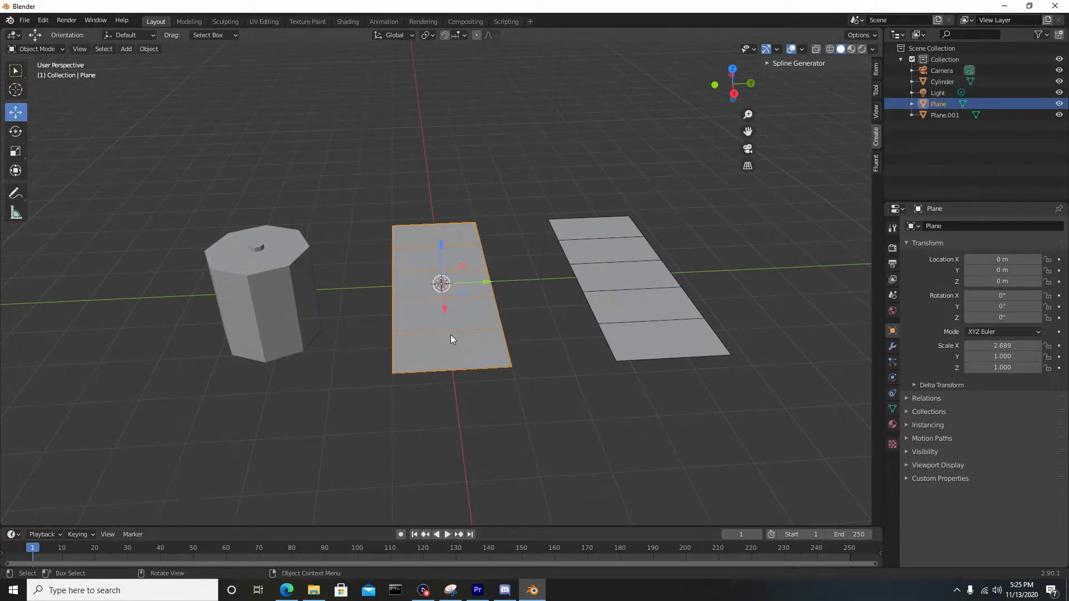
# Run Fluent's Cloth panel on the first plane and stop playback at frame 0
pyautogui.rightClick(450, 337)
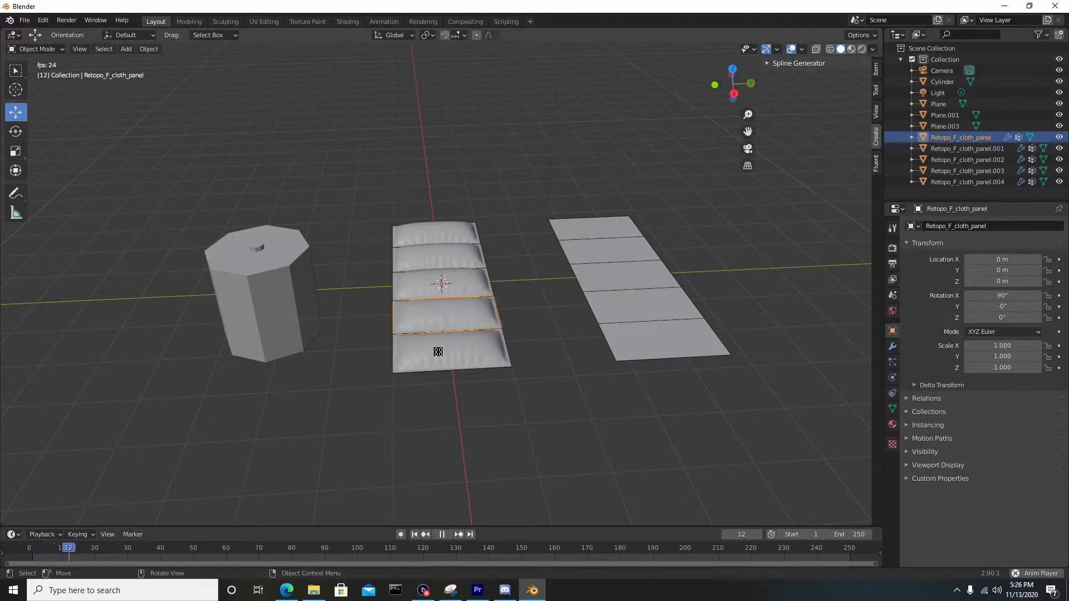
pyautogui.click(441, 533)
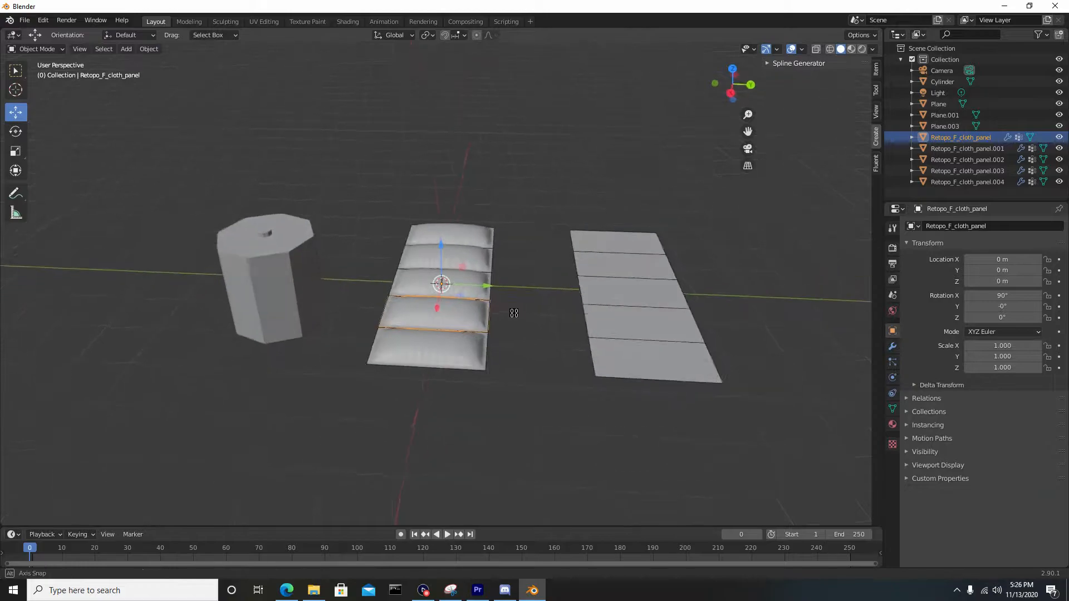
pyautogui.moveTo(515, 313); pyautogui.dragTo(387, 281)
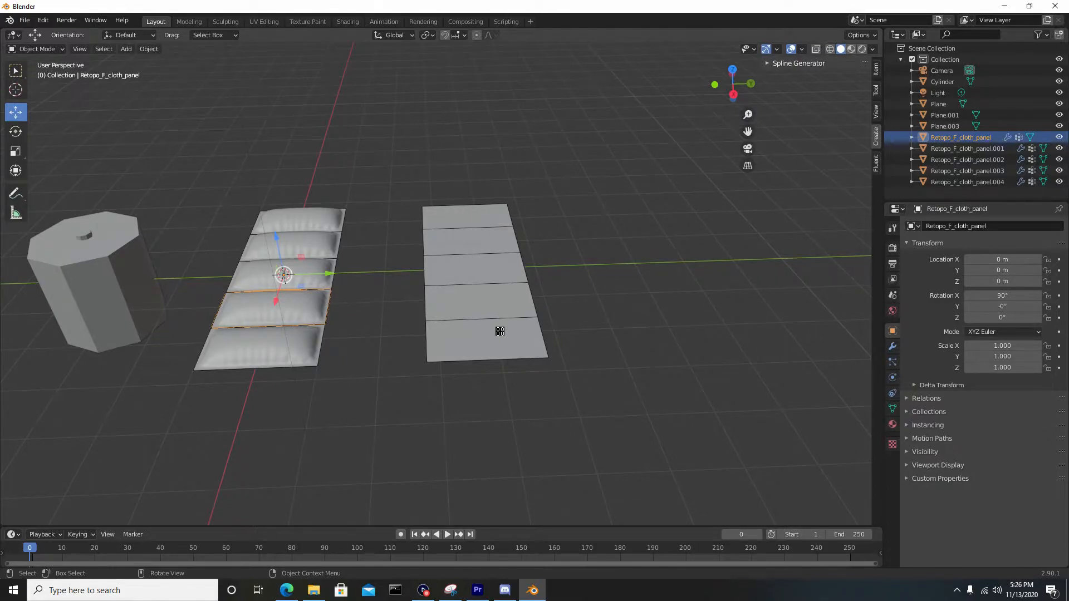
# Run Cloth panel on Plane.001 with Separate by faces off, inflating it as one pillow
pyautogui.click(485, 279)
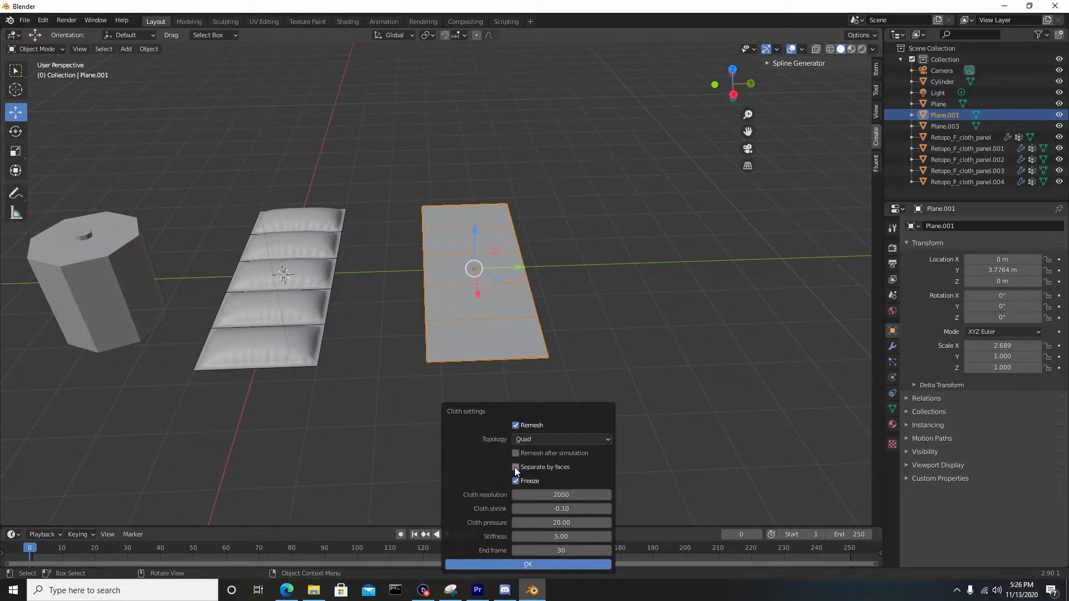
pyautogui.click(526, 565)
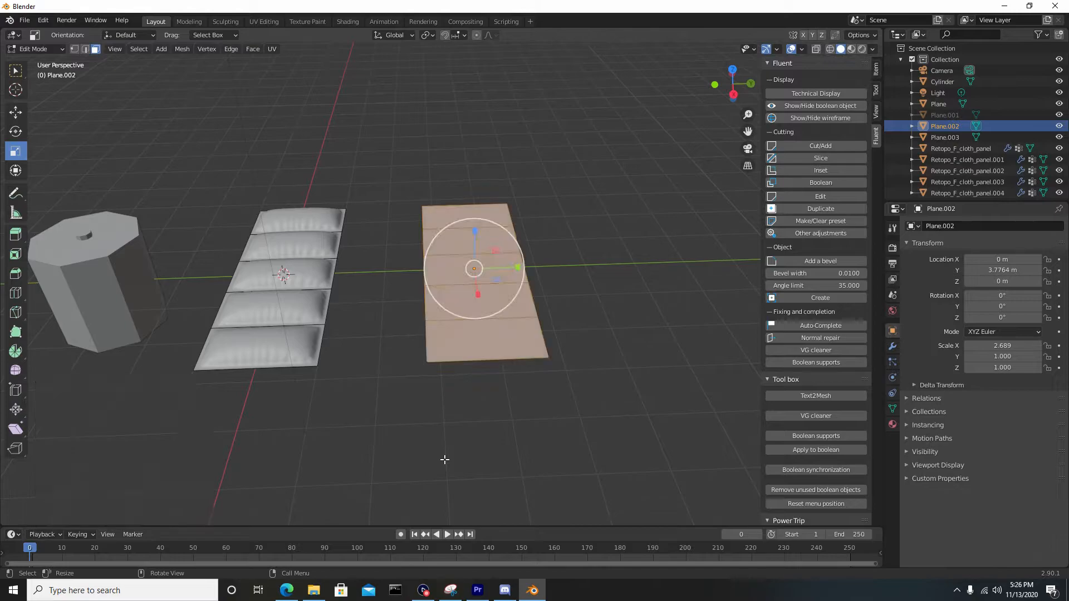
pyautogui.press('Tab')
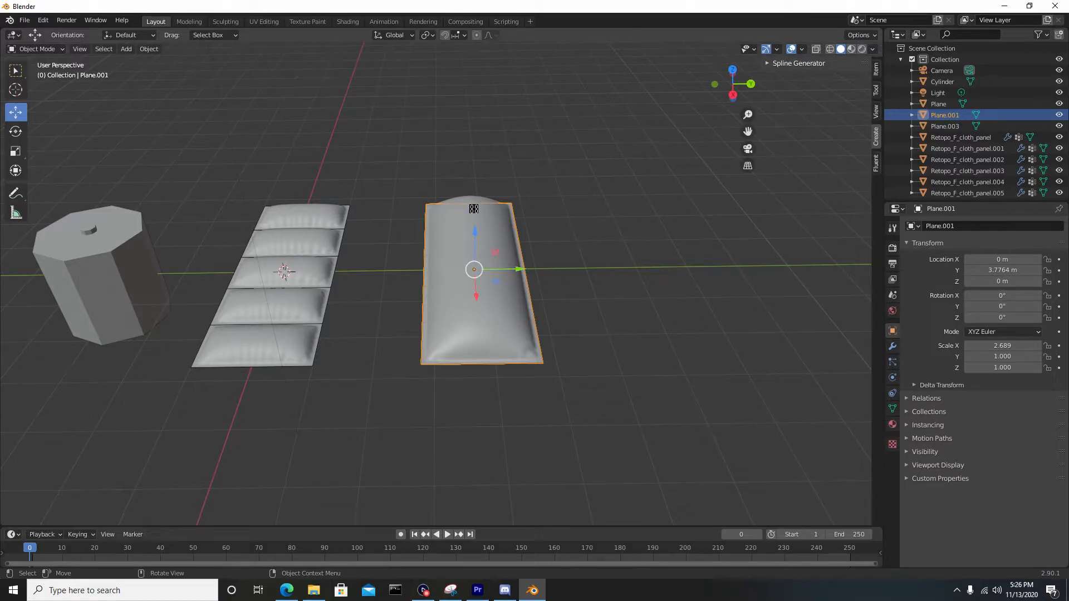
# Move the single pillow aside along Y and enter Edit Mode on its quad mesh
pyautogui.click(961, 137)
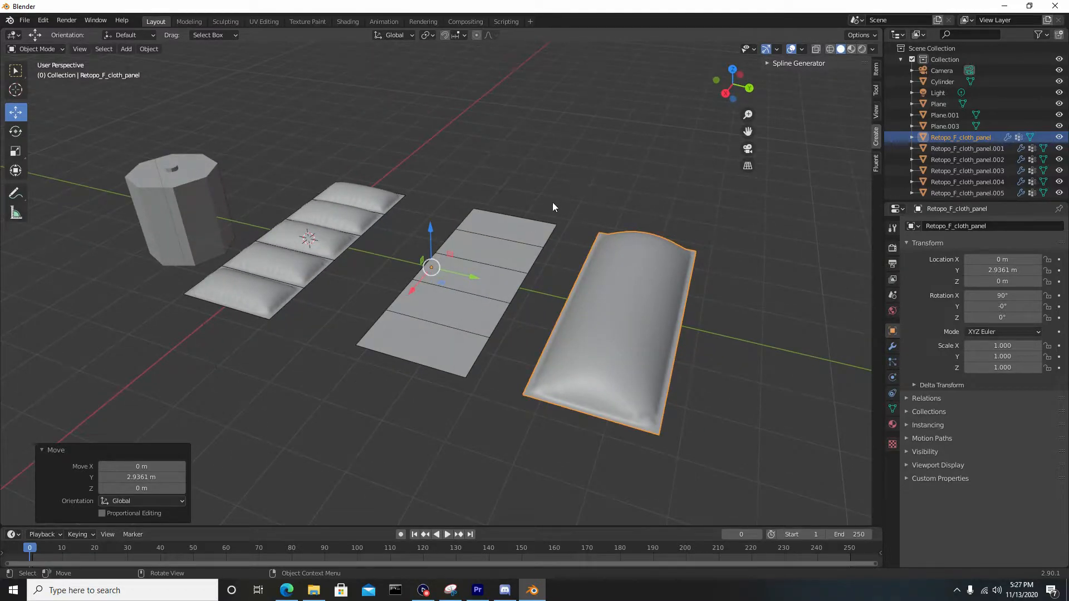
pyautogui.moveTo(552, 207); pyautogui.dragTo(498, 365)
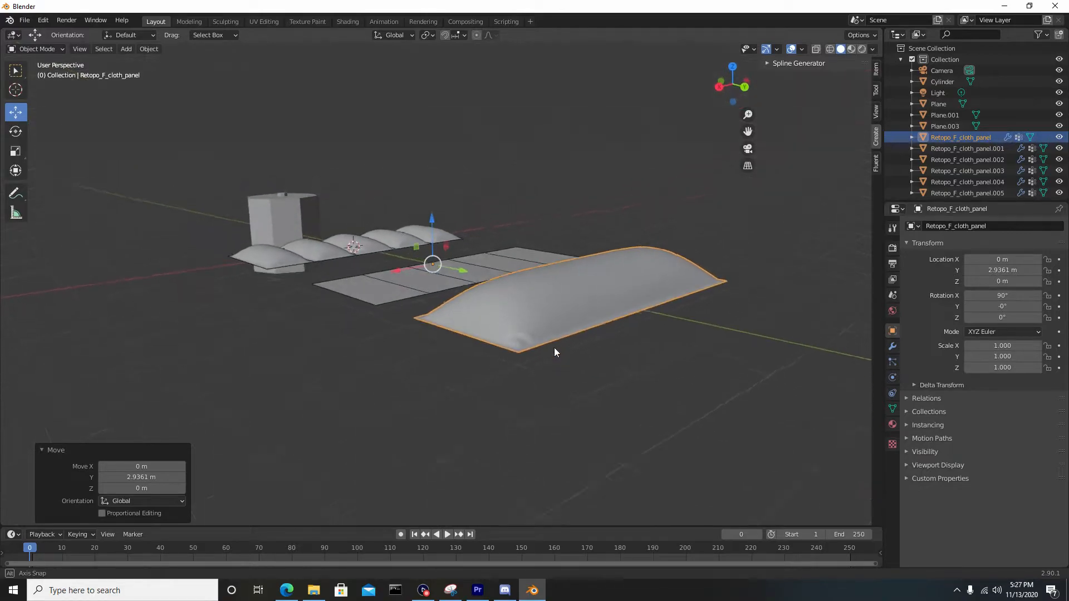
pyautogui.moveTo(556, 352); pyautogui.dragTo(569, 168)
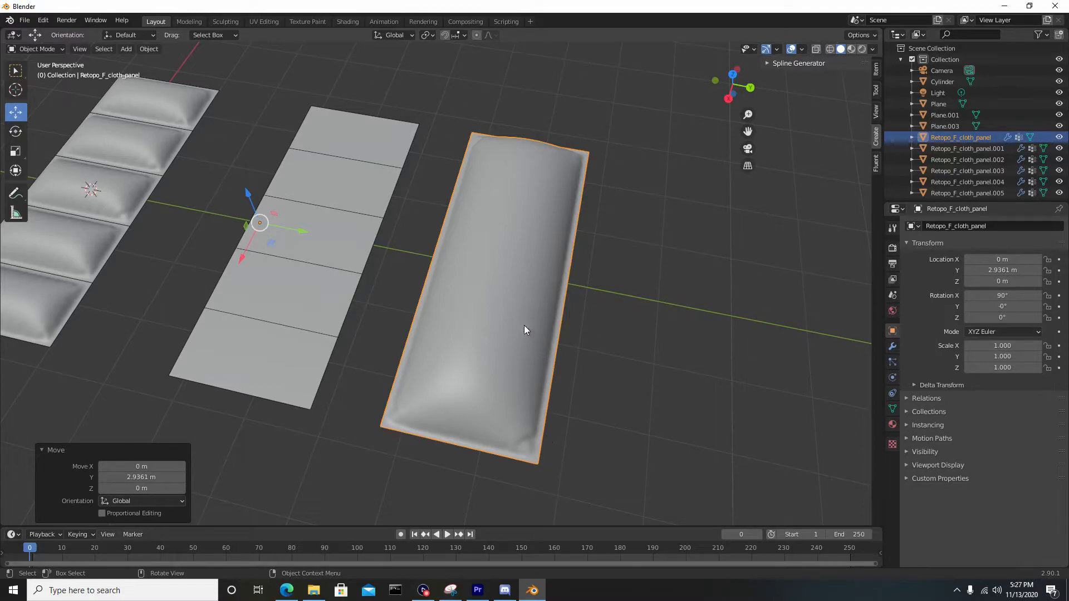
pyautogui.moveTo(461, 275)
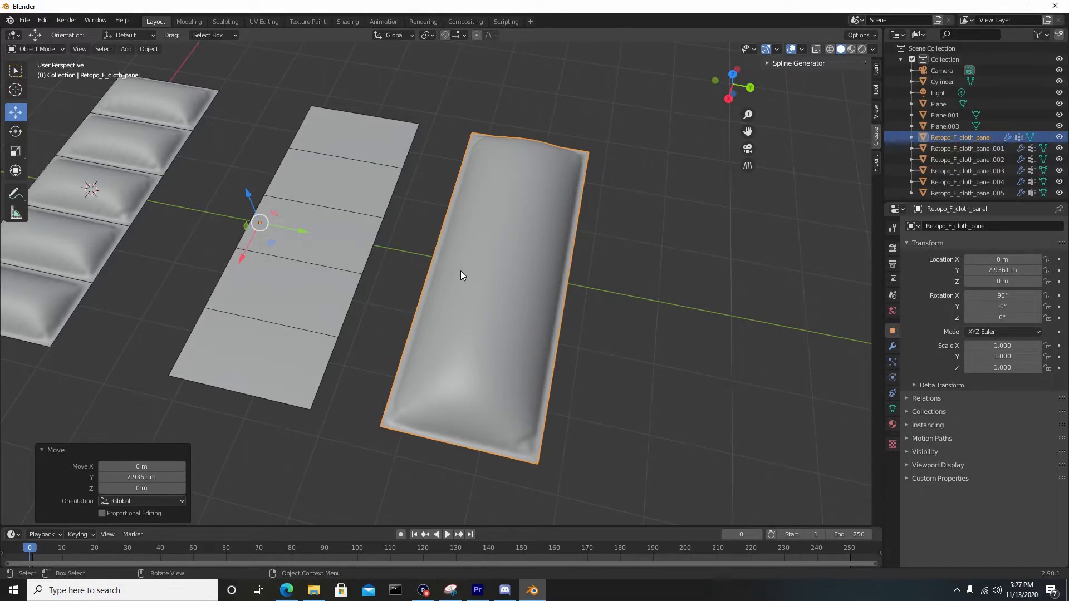
pyautogui.press('Tab')
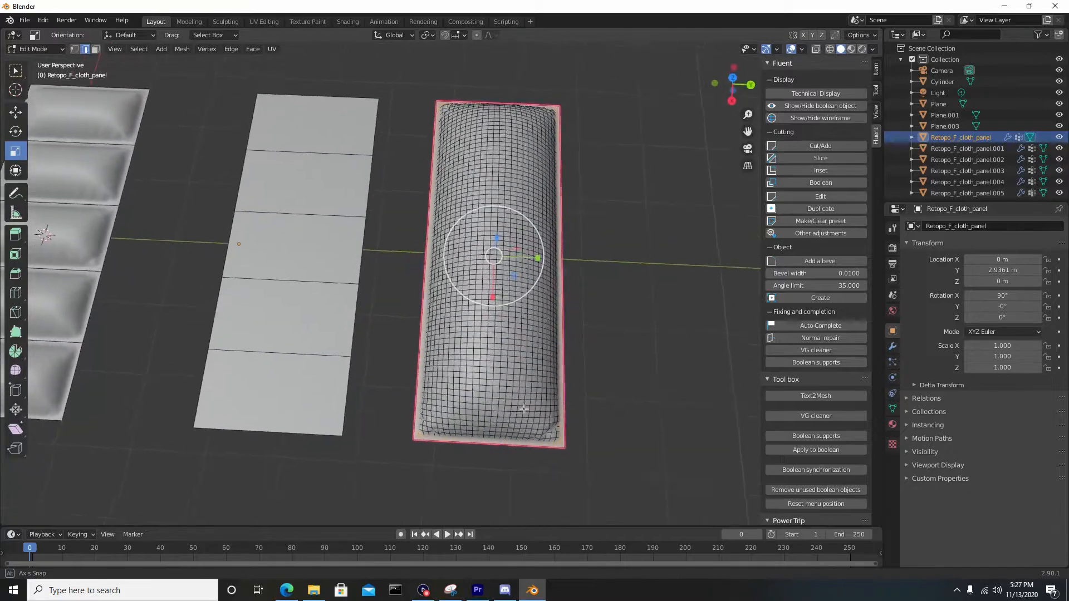
# Unwrap the pillow's mesh in the UV Editing workspace and return to Layout
pyautogui.click(264, 21)
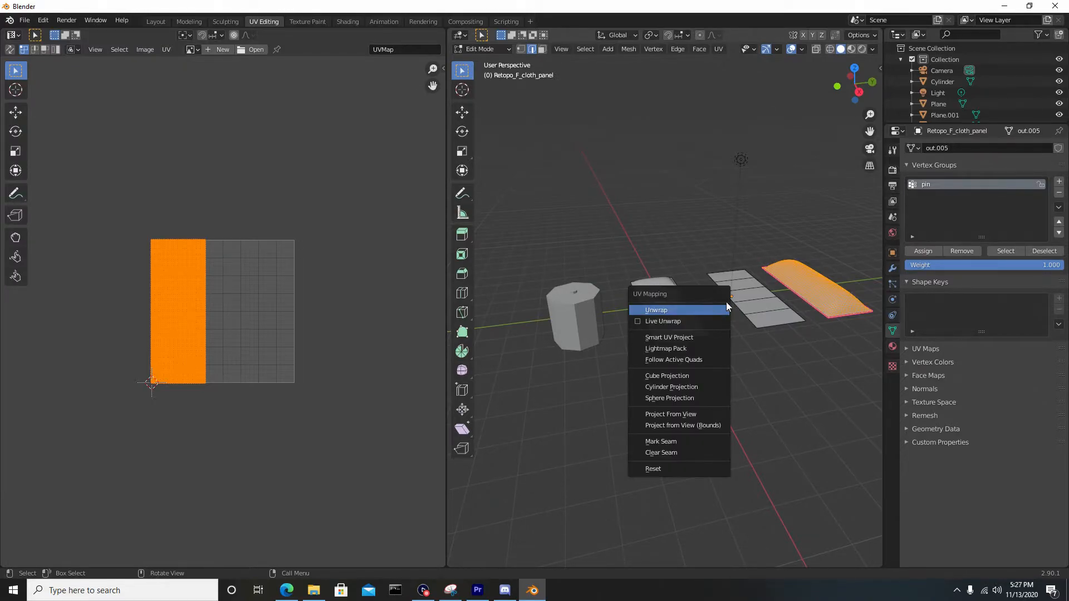
pyautogui.click(655, 311)
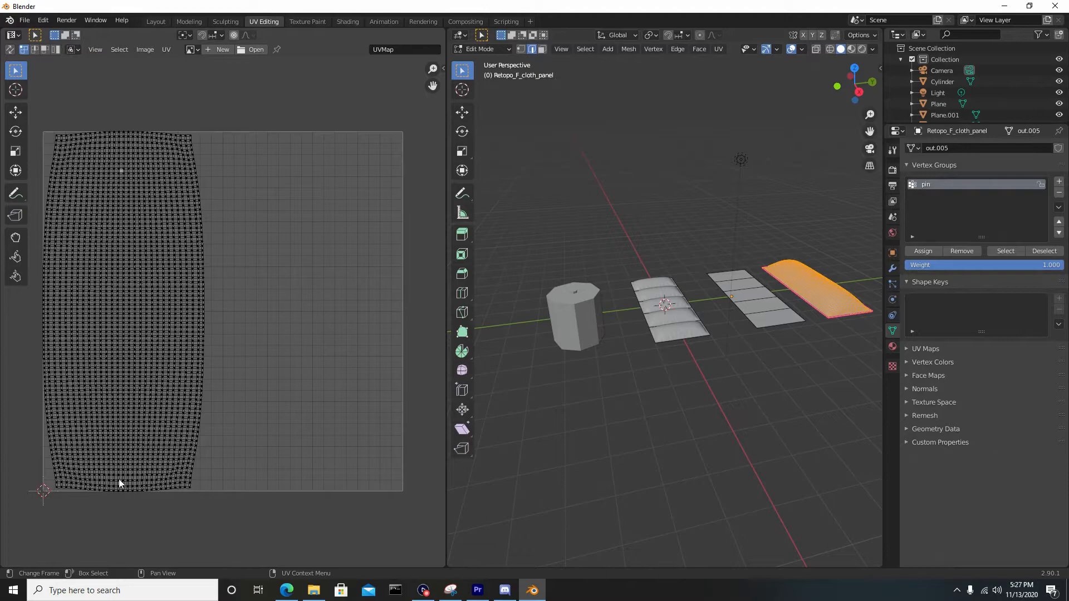
pyautogui.click(156, 21)
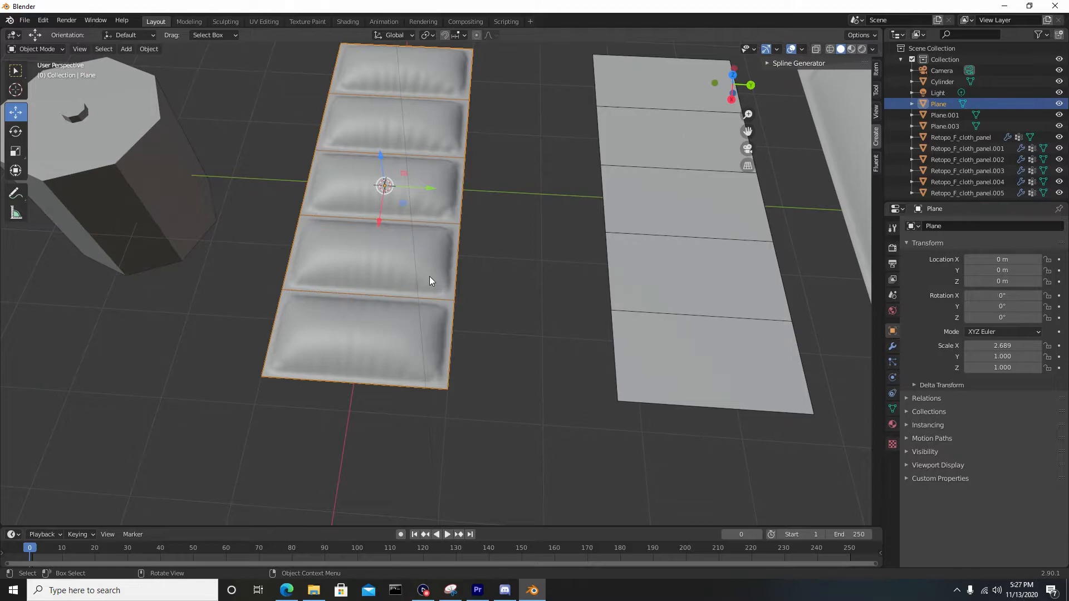
# Move the flat plane aside, duplicate the quilted cloth panel along Y and show its modifier stack
pyautogui.press('g')
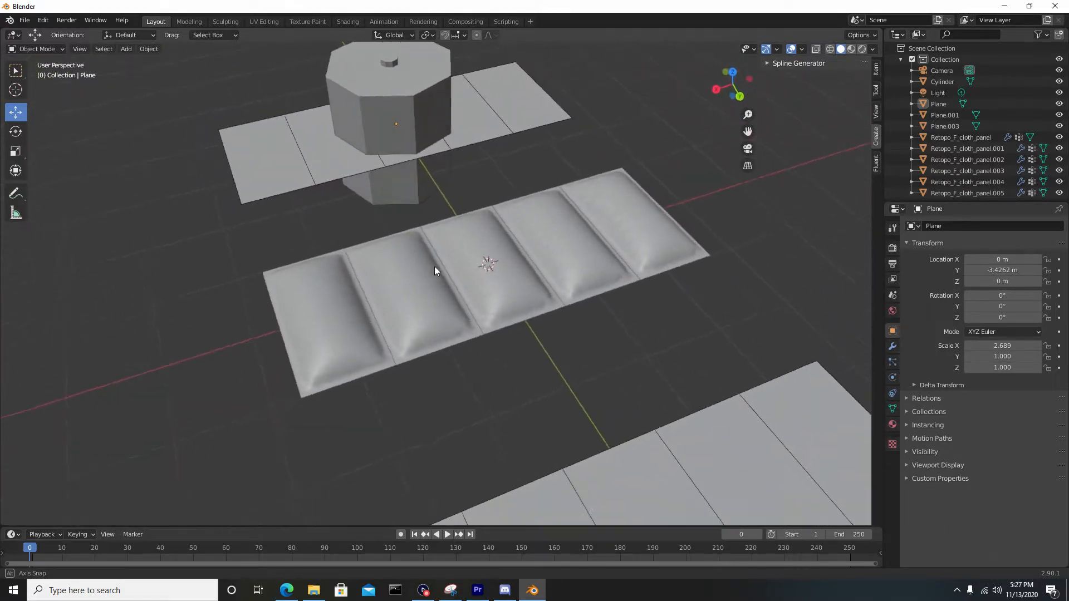
pyautogui.moveTo(437, 271); pyautogui.dragTo(657, 330)
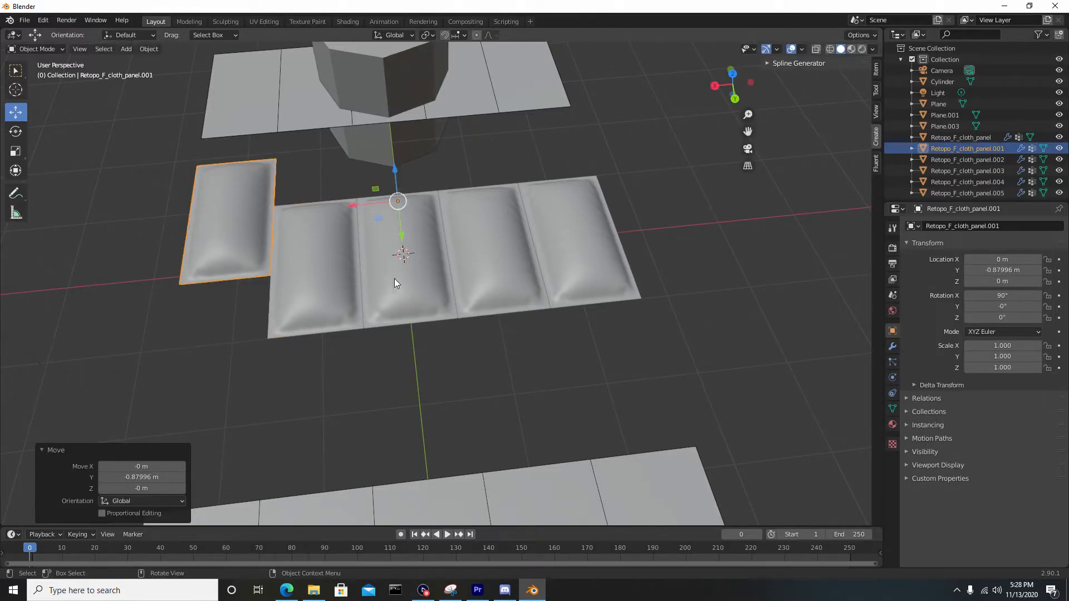
pyautogui.click(402, 256)
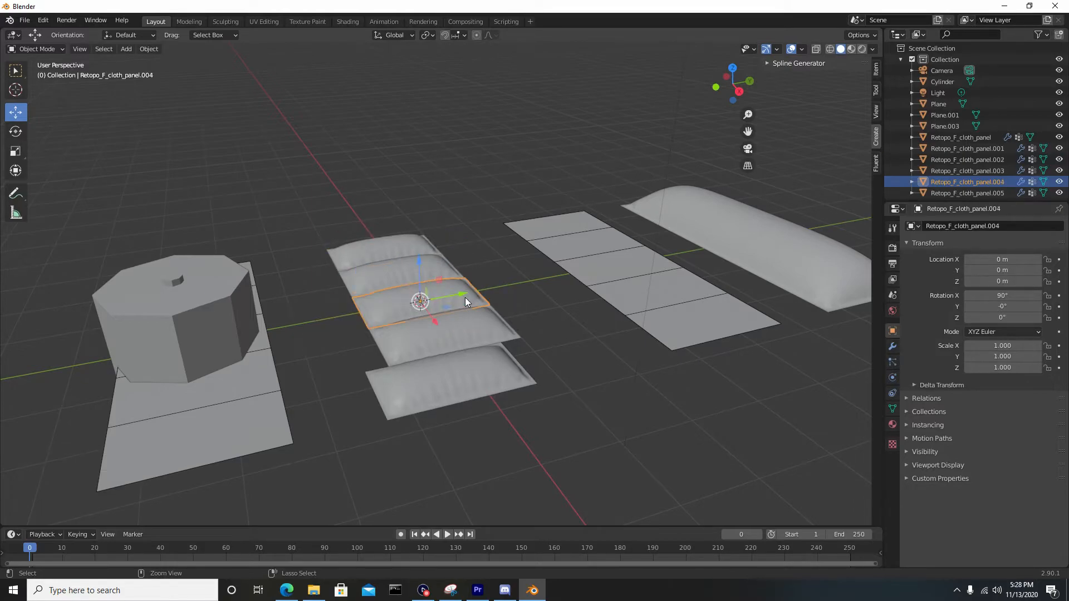
pyautogui.click(491, 376)
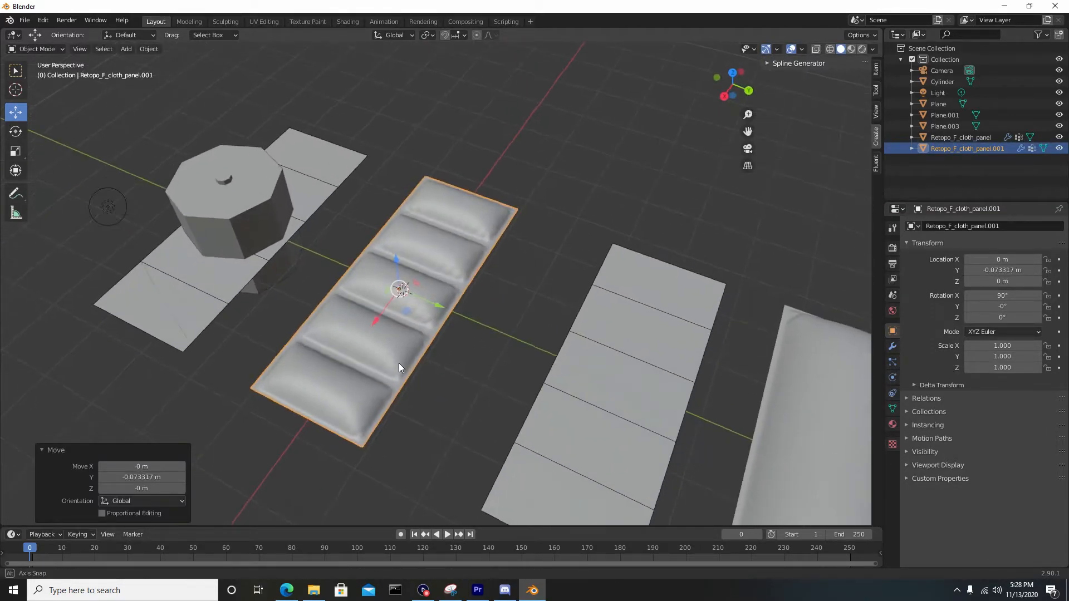
pyautogui.moveTo(399, 368); pyautogui.dragTo(498, 284)
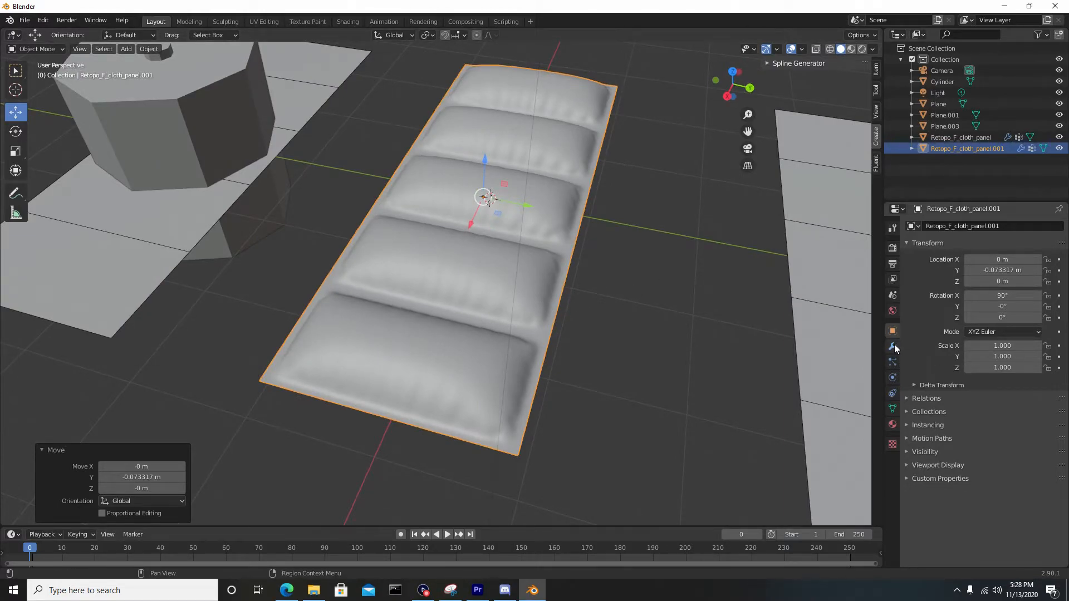
pyautogui.click(892, 347)
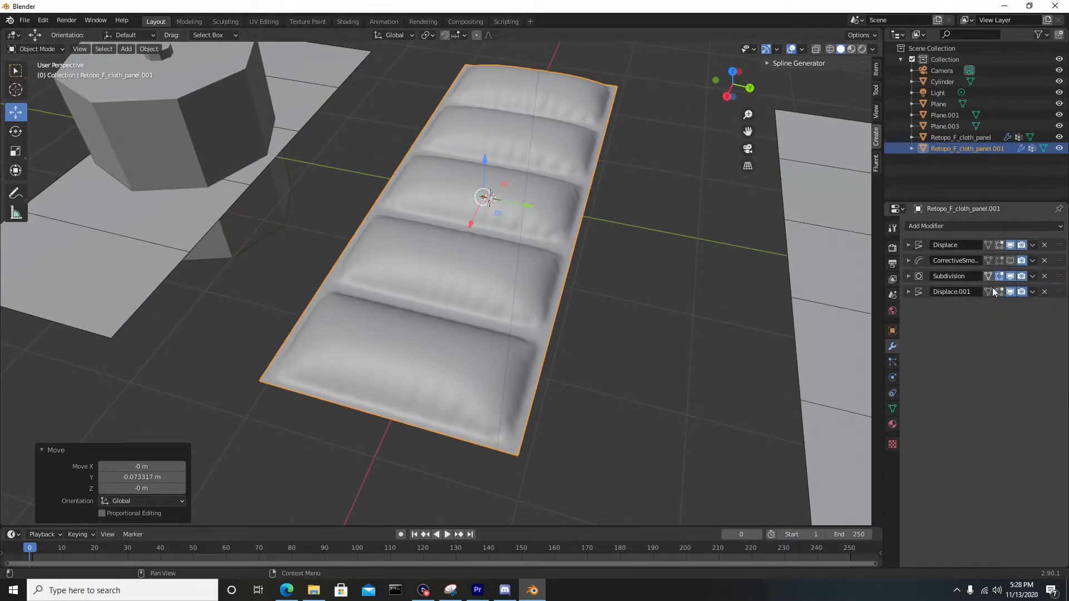
# Apply all modifiers, then add and apply a Weld with 0.04 m merge distance
pyautogui.click(1044, 245)
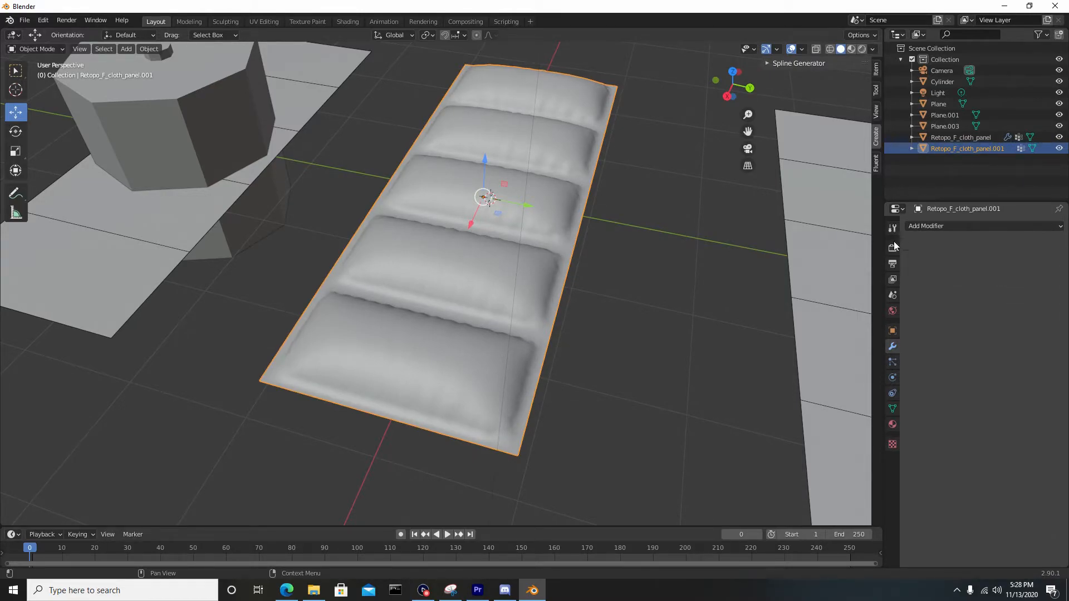
pyautogui.click(955, 226)
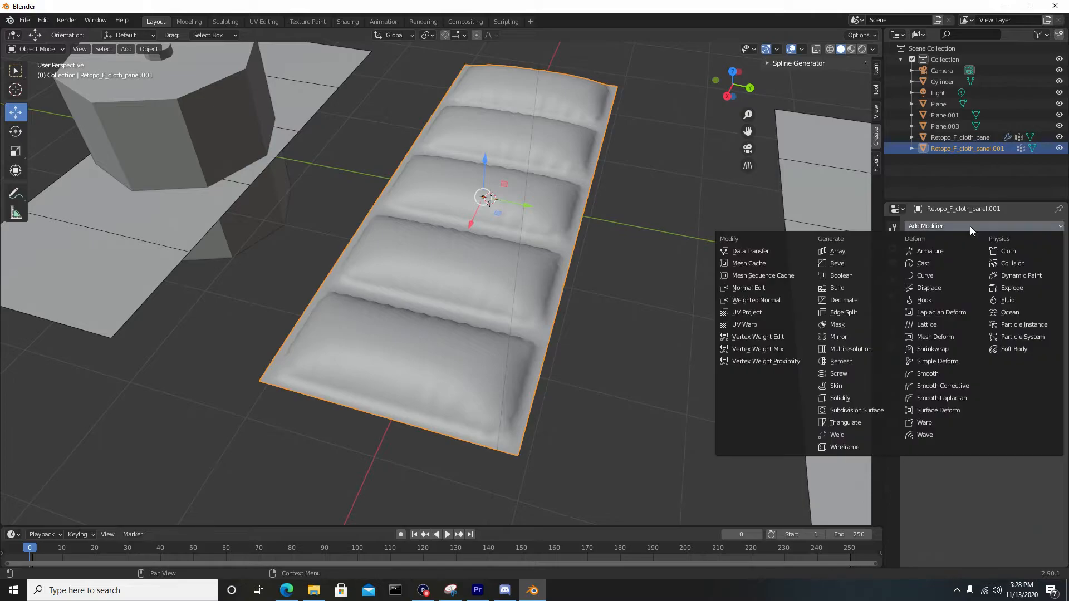
pyautogui.click(837, 434)
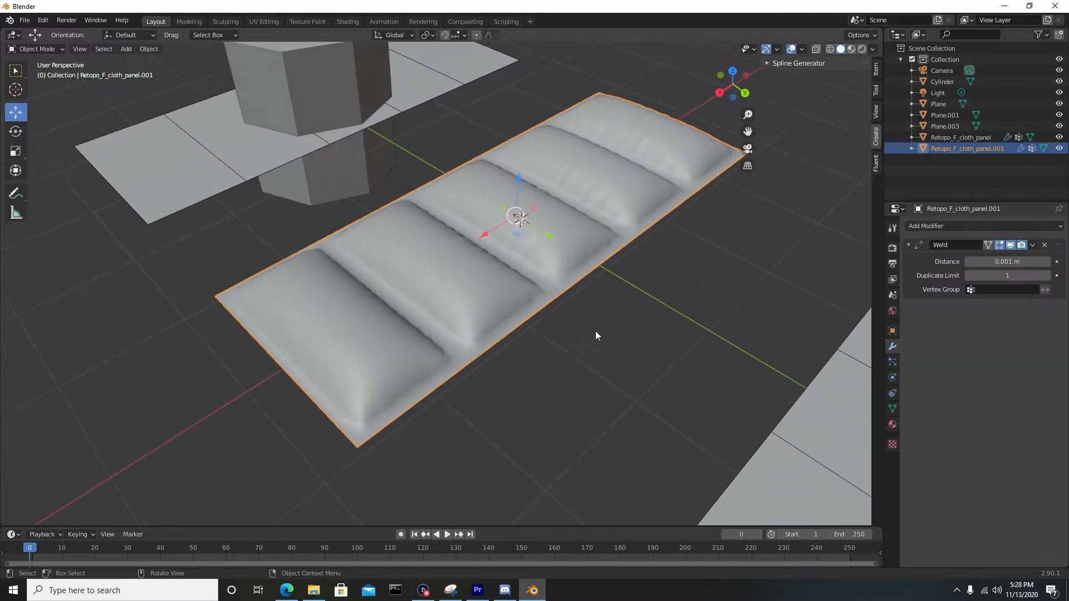
pyautogui.moveTo(1007, 261)
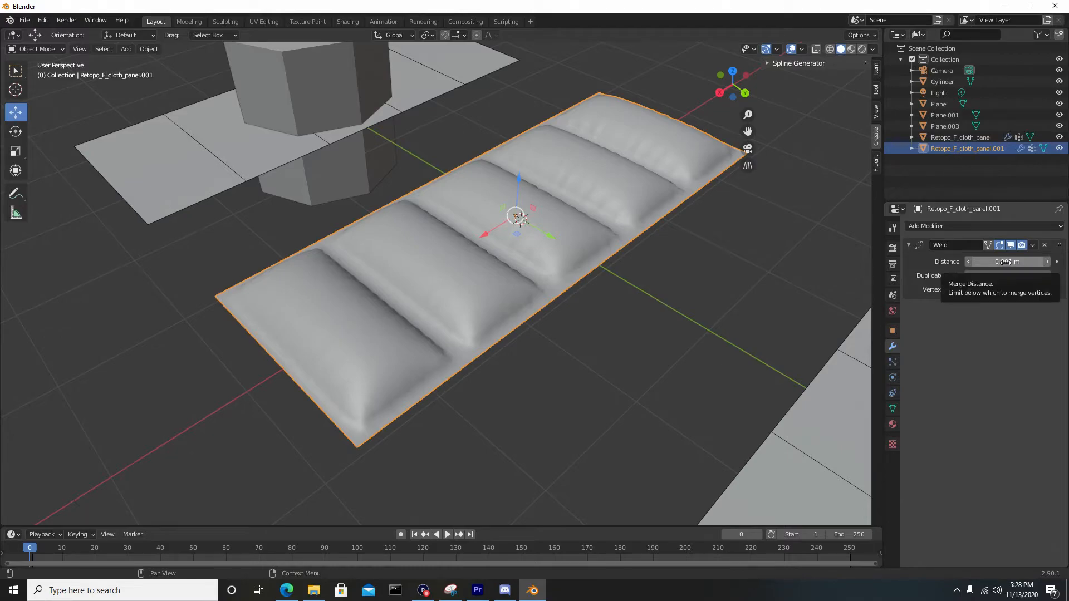
pyautogui.moveTo(1006, 261); pyautogui.dragTo(1037, 260)
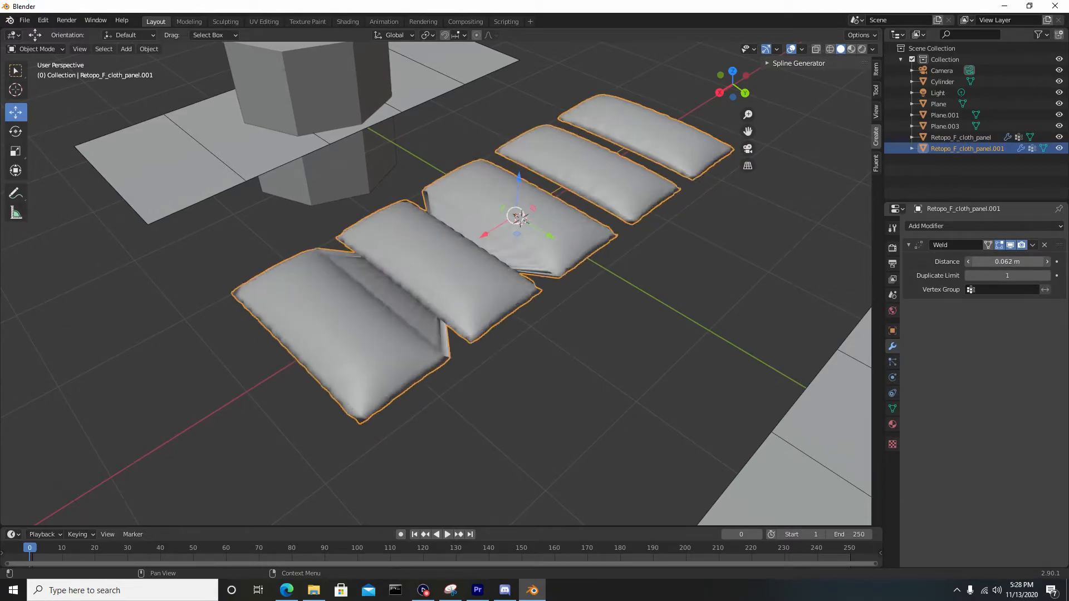
pyautogui.moveTo(1016, 261); pyautogui.dragTo(983, 261)
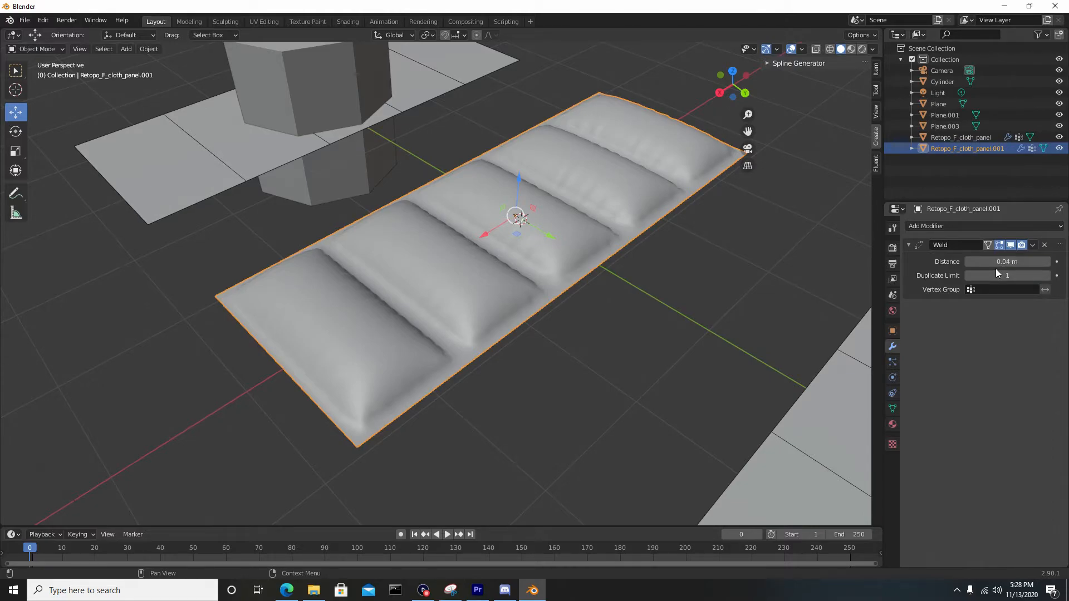
pyautogui.click(1032, 245)
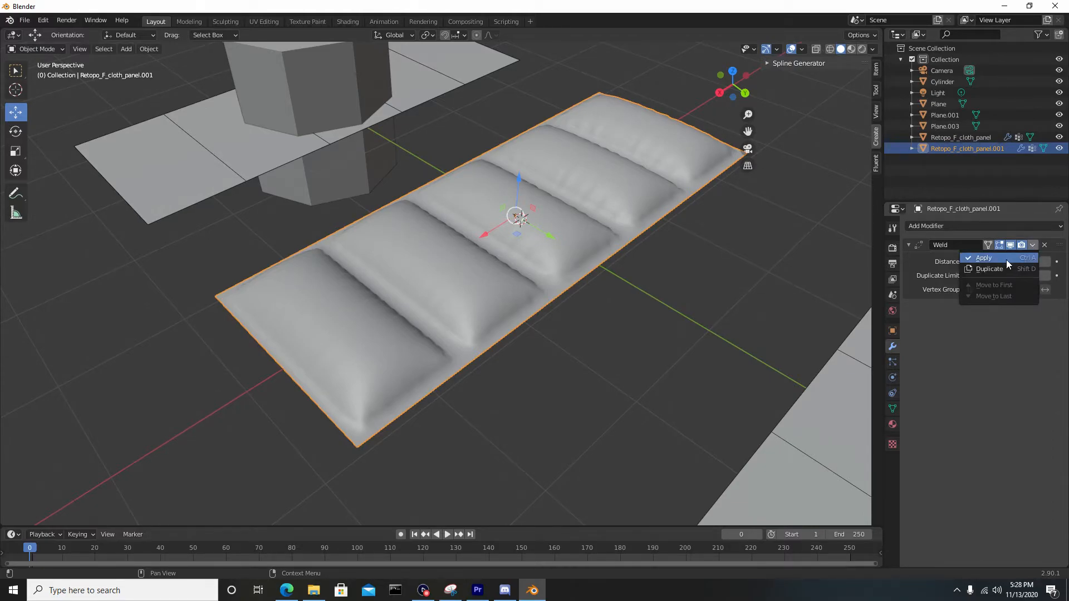
pyautogui.click(983, 257)
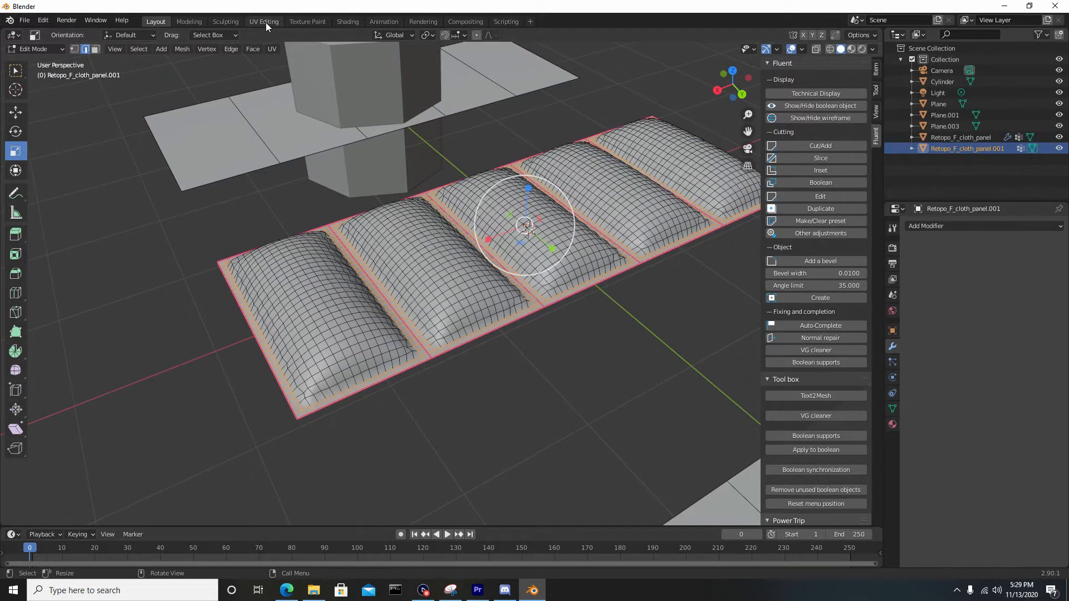
# Unwrap the welded panel in UV Editing, scale UVs to fit, and return to Layout
pyautogui.click(262, 21)
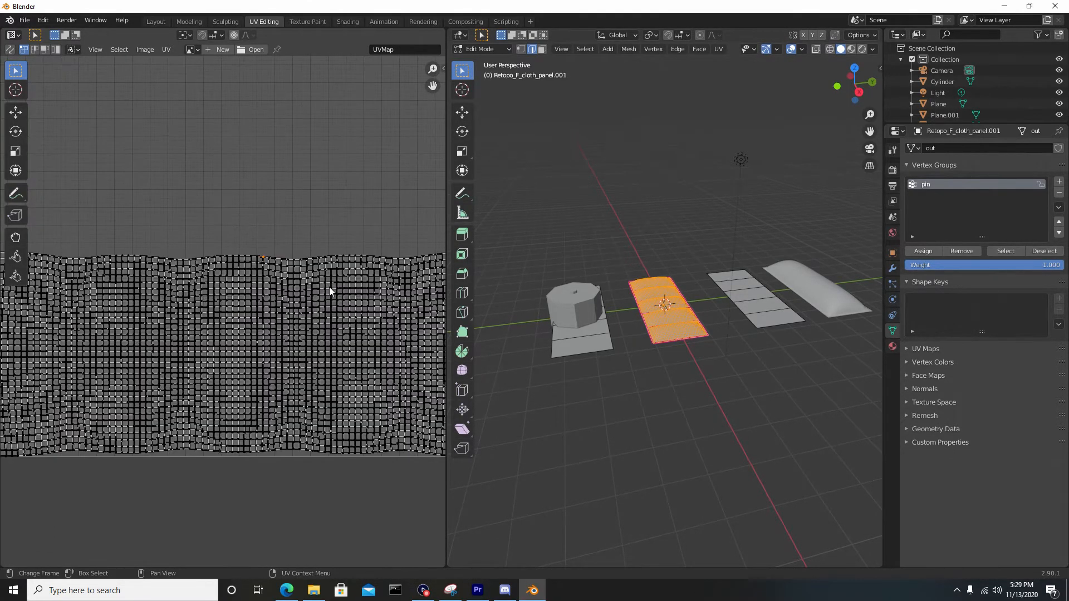
pyautogui.moveTo(214, 296)
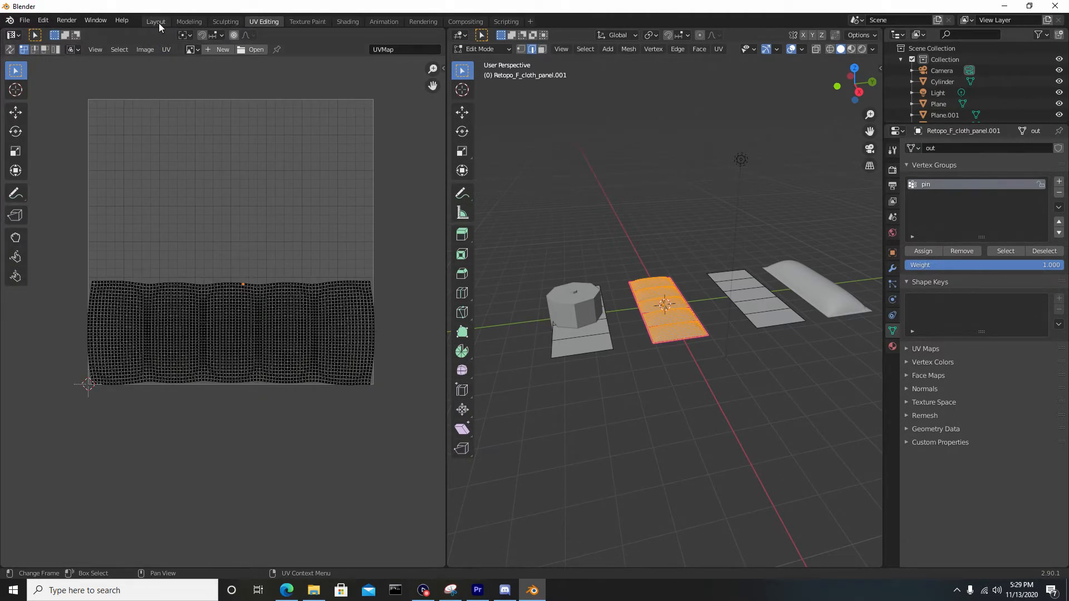
pyautogui.click(154, 21)
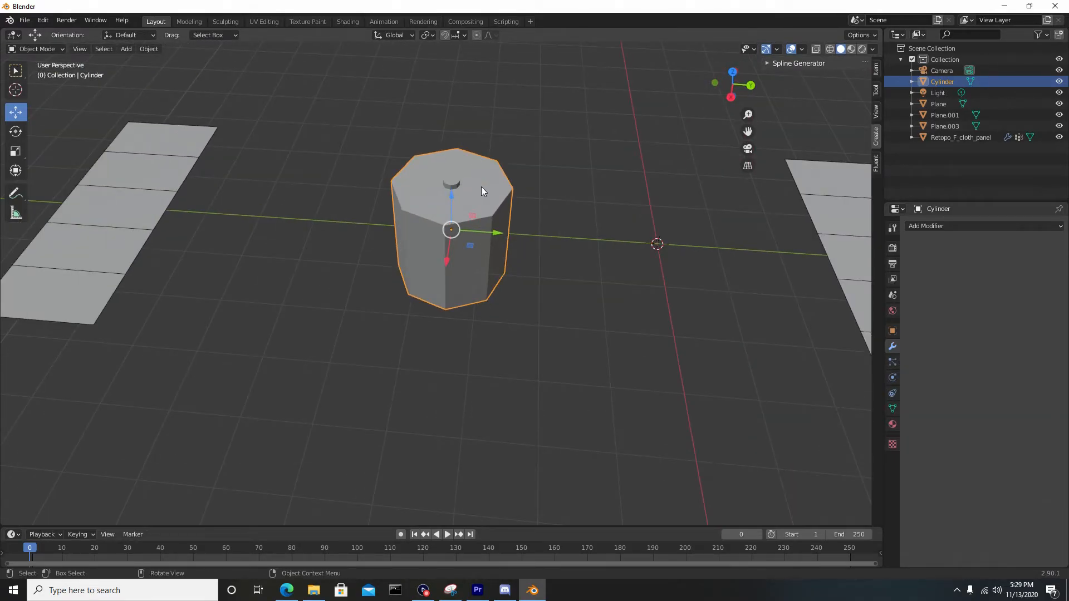
pyautogui.moveTo(412, 180)
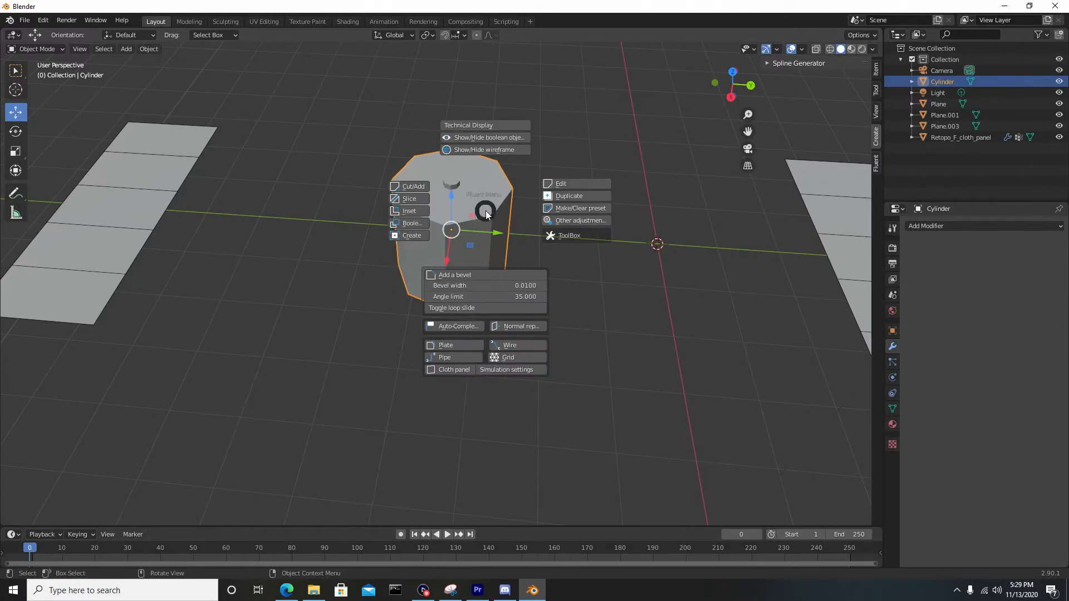
# Set the cylinder's Cloth panel to Separate by faces with -0.10 cloth shrink and confirm
pyautogui.click(505, 370)
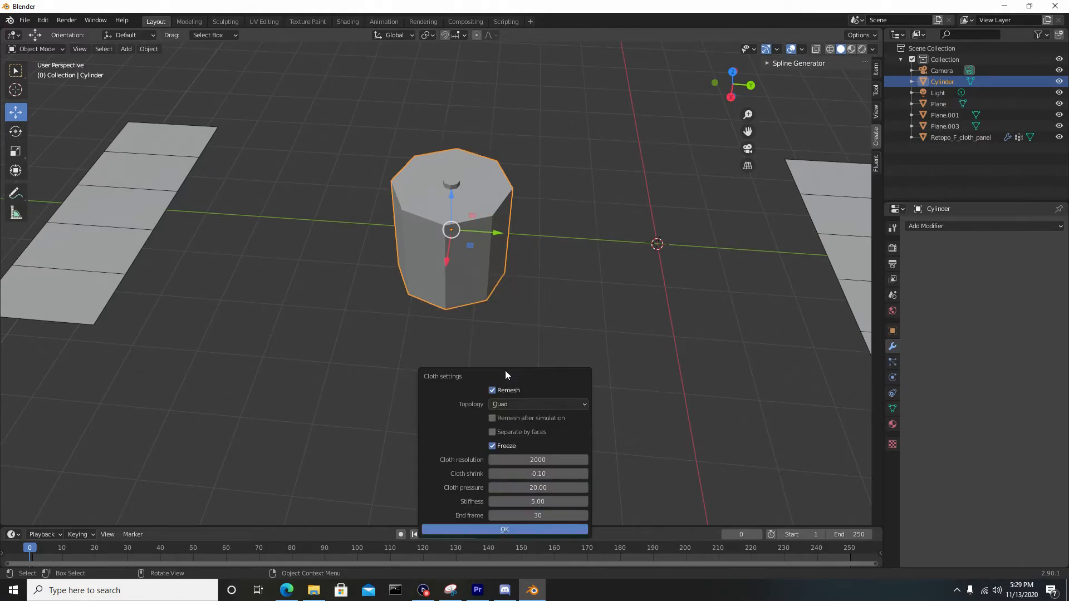
pyautogui.click(492, 433)
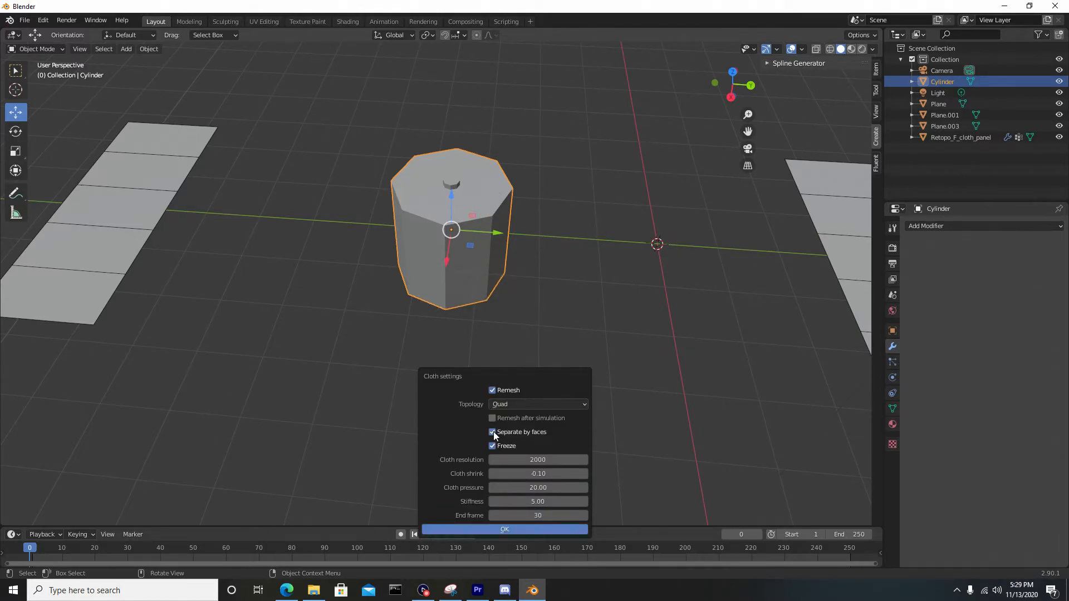
pyautogui.click(504, 530)
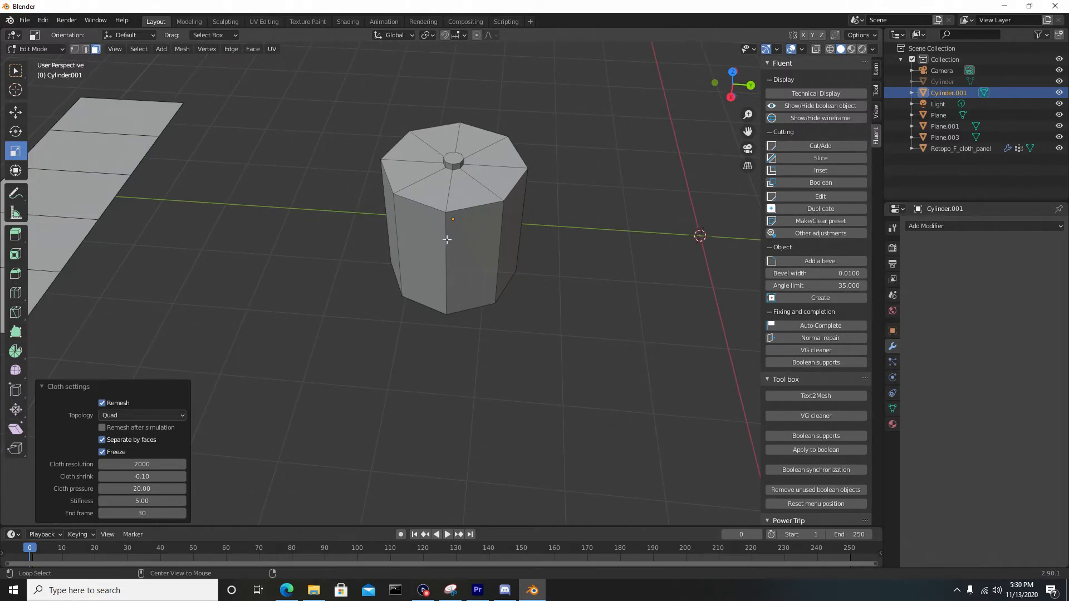
# Simulate the cylinder's side panels into puffy quilted cushions and stop playback
pyautogui.click(446, 240)
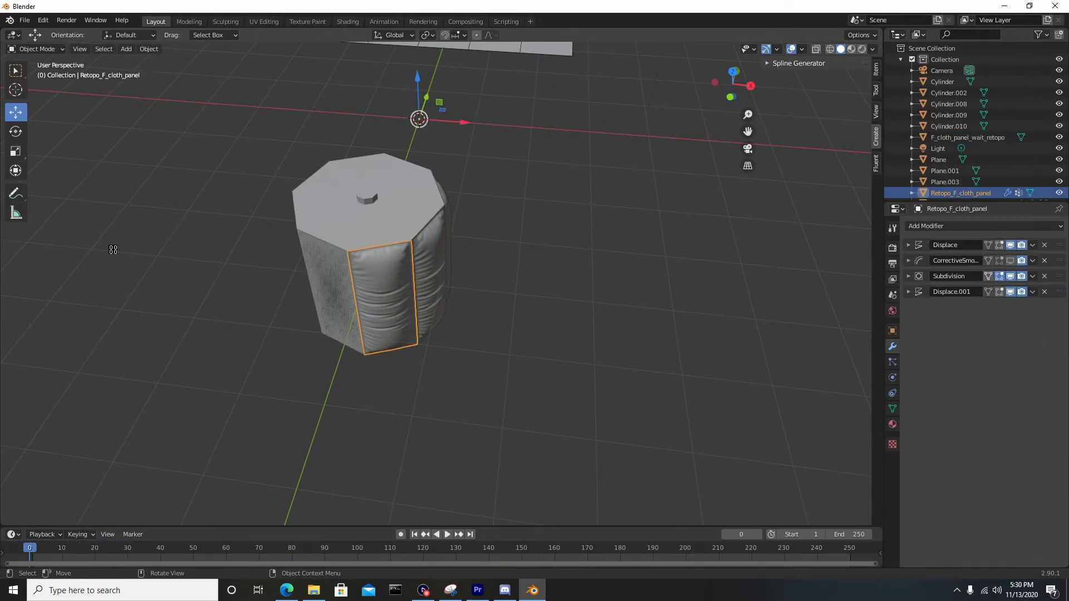
pyautogui.click(436, 534)
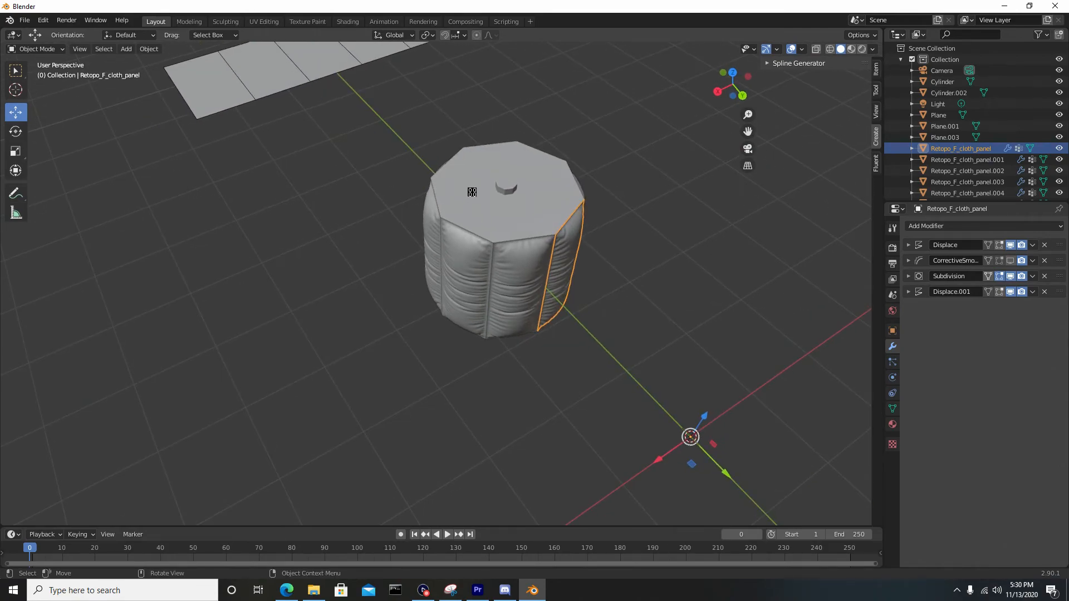
# Re-run the Cloth panel on the cylinder with Separate by faces off, creating Cylinder.001
pyautogui.click(943, 81)
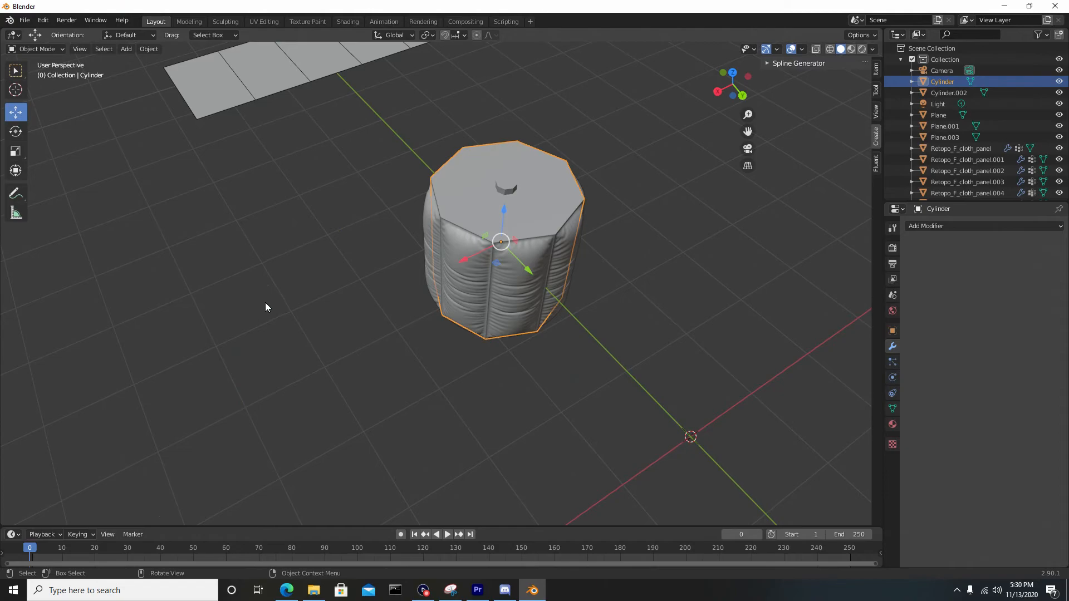
pyautogui.press('q')
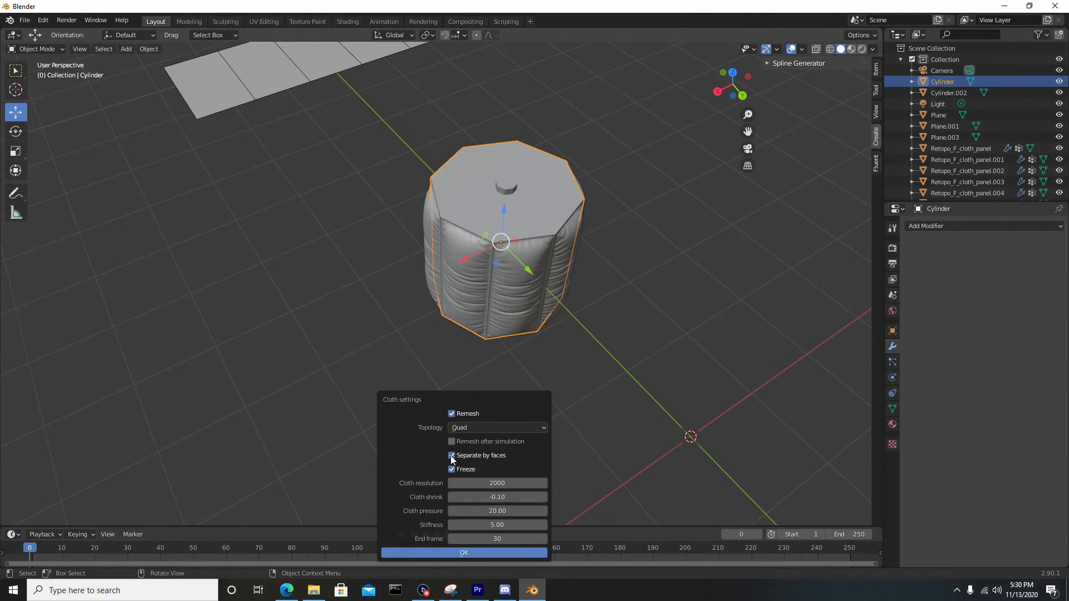
pyautogui.click(451, 455)
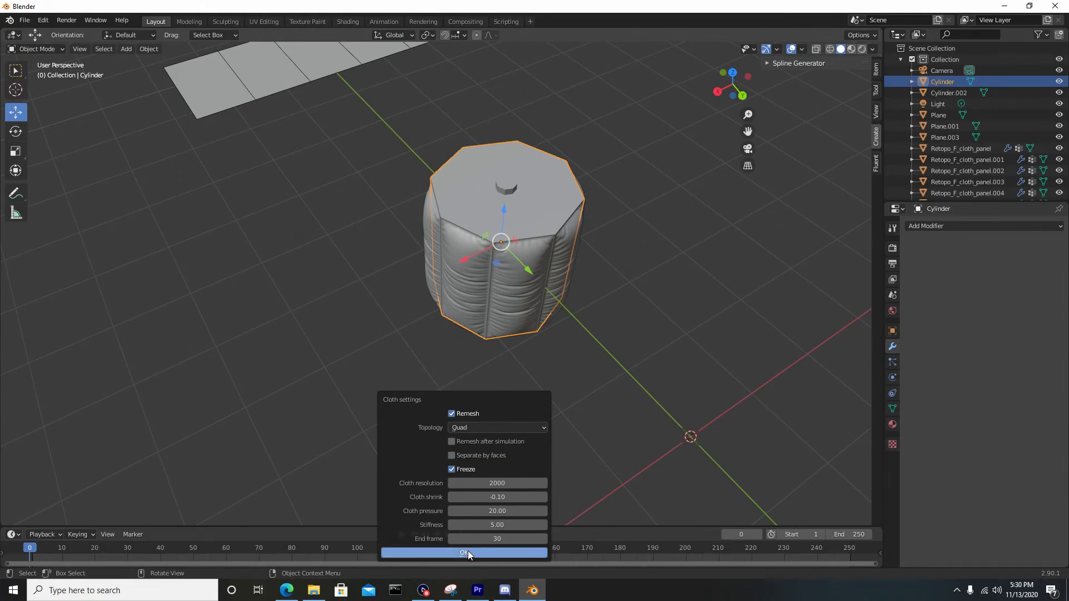
pyautogui.click(463, 553)
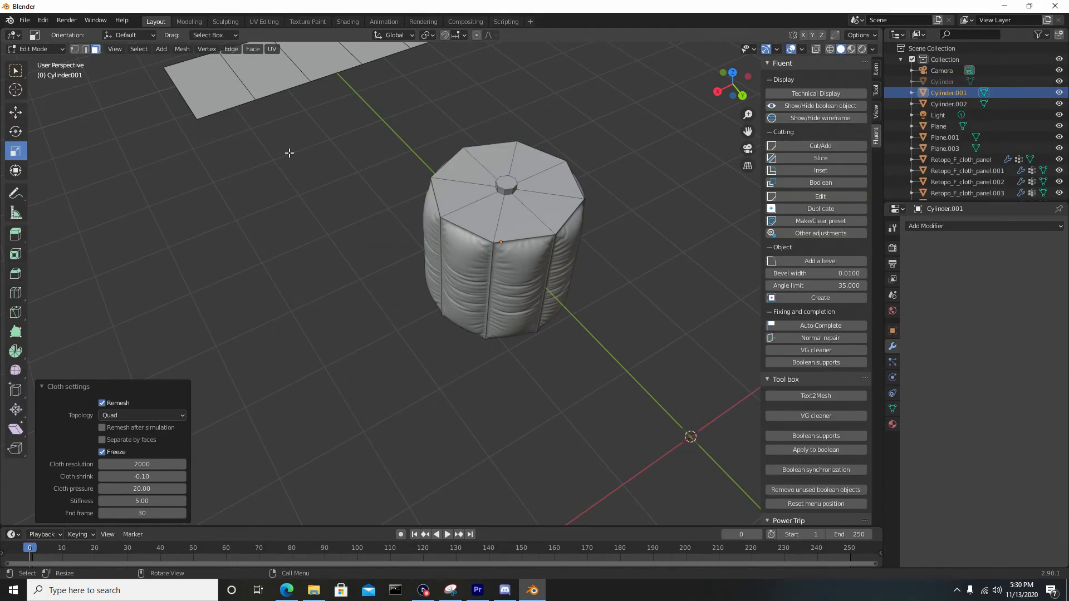
# Circle-select the top faces and simulate them into a puffy pillow top
pyautogui.click(15, 70)
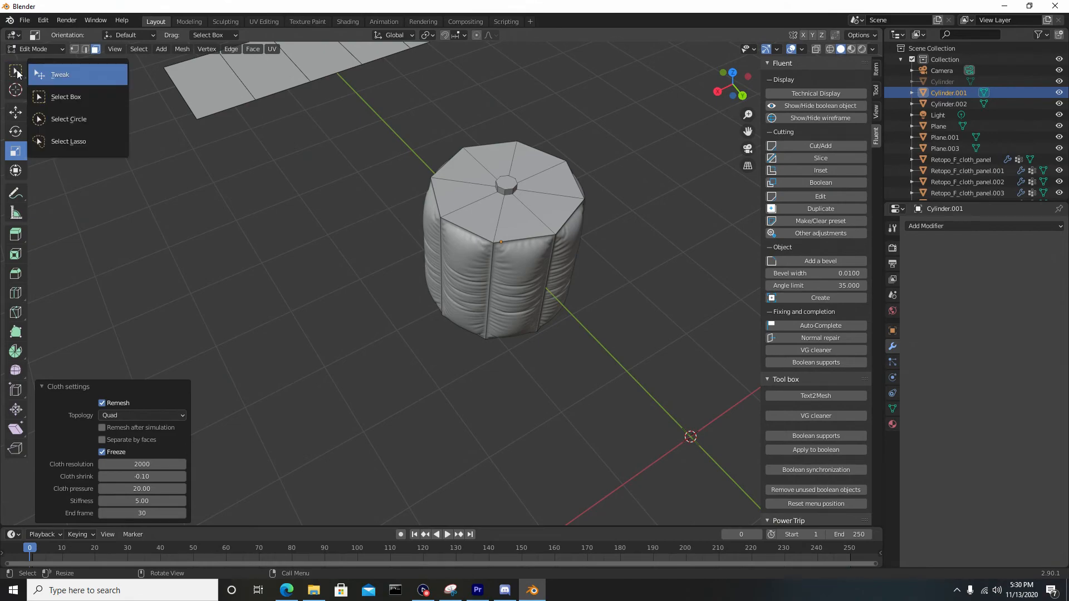
pyautogui.click(68, 119)
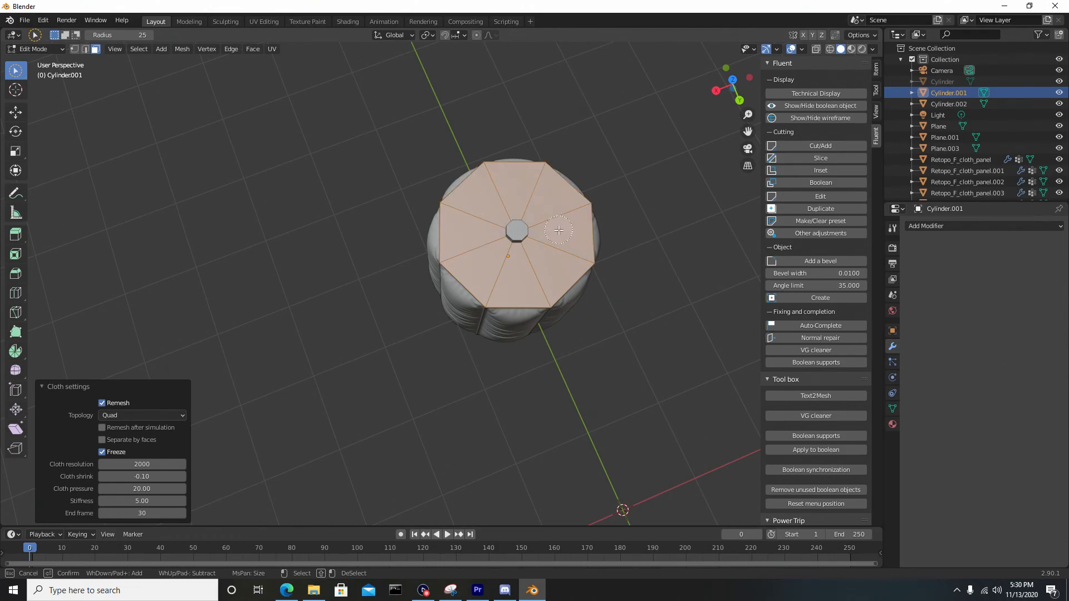
pyautogui.press('Tab')
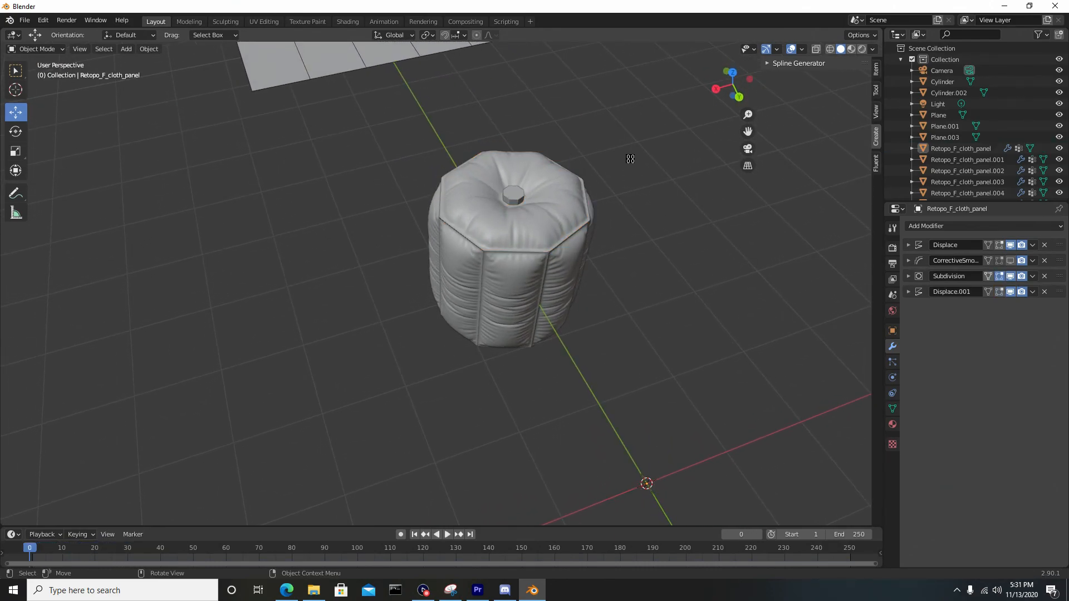
pyautogui.moveTo(631, 159); pyautogui.dragTo(582, 198)
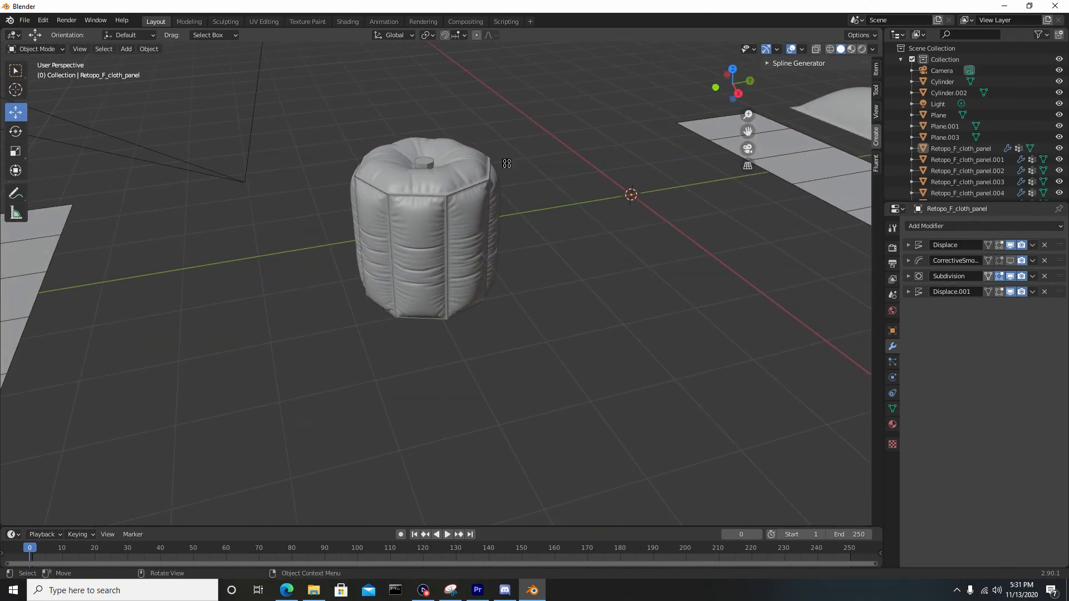
pyautogui.moveTo(507, 164); pyautogui.dragTo(278, 154)
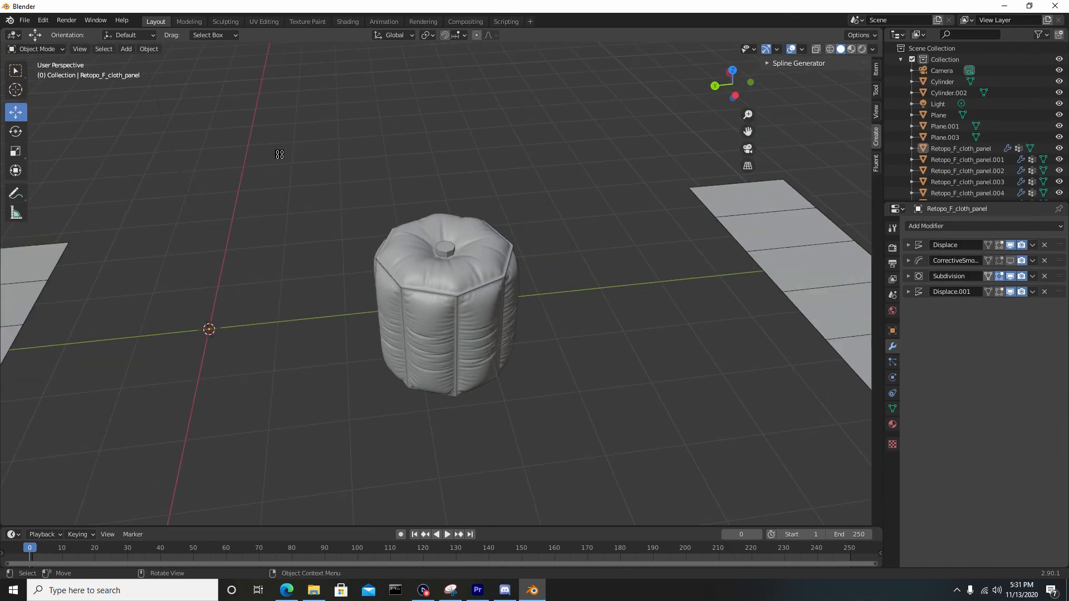